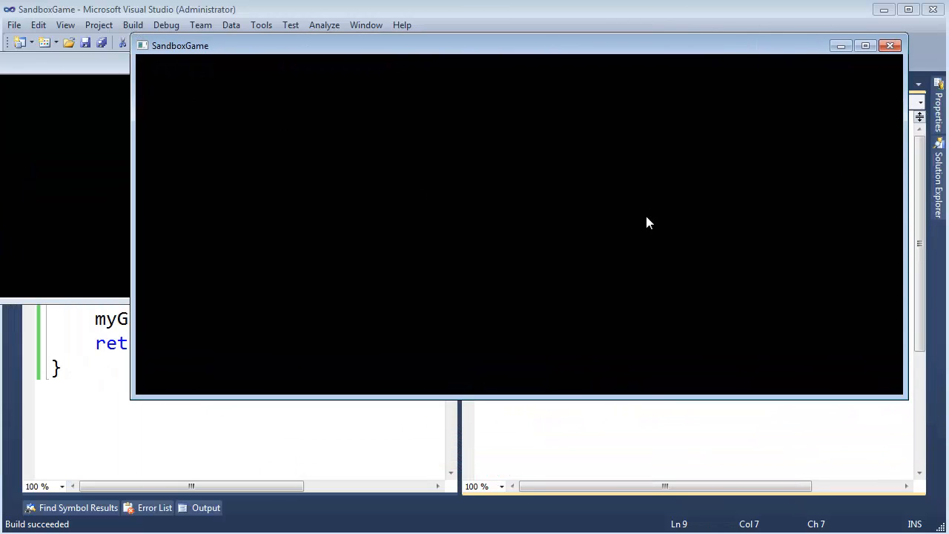
{"action": "mouse_move", "coordinate": [531, 195]}
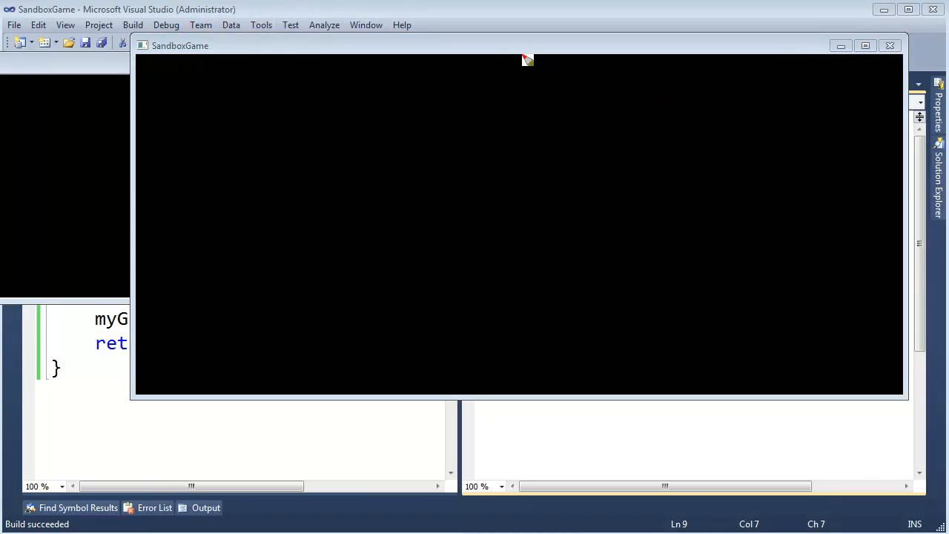
Step: Draw red X and Y axes across the black window, marking -1 and +1 at each end
{"action": "left_click_drag", "start_coordinate": [511, 59], "coordinate": [533, 397]}
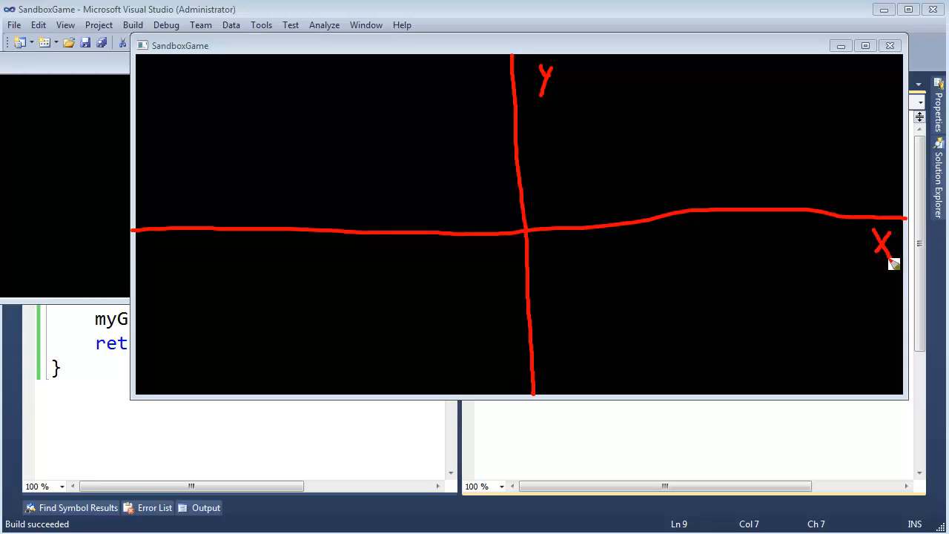
{"action": "mouse_move", "coordinate": [902, 279]}
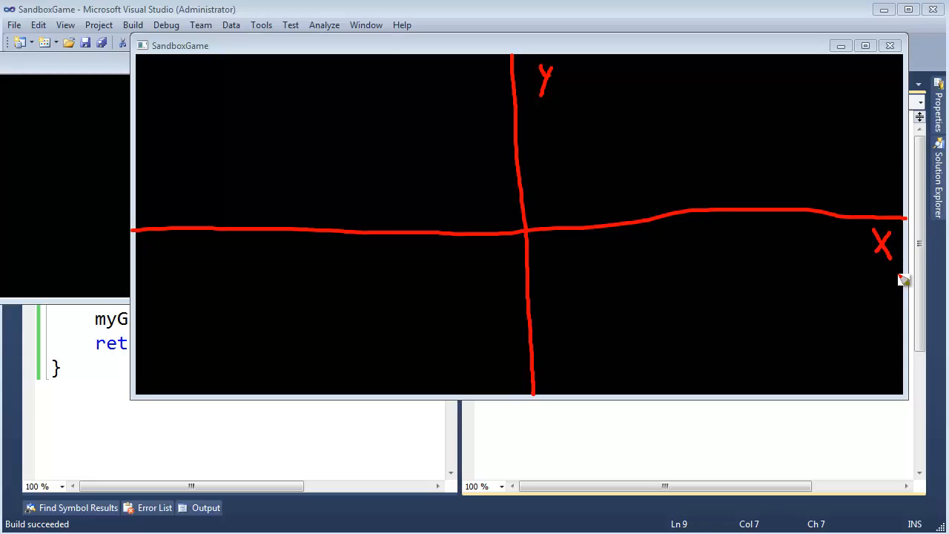
{"action": "mouse_move", "coordinate": [619, 131]}
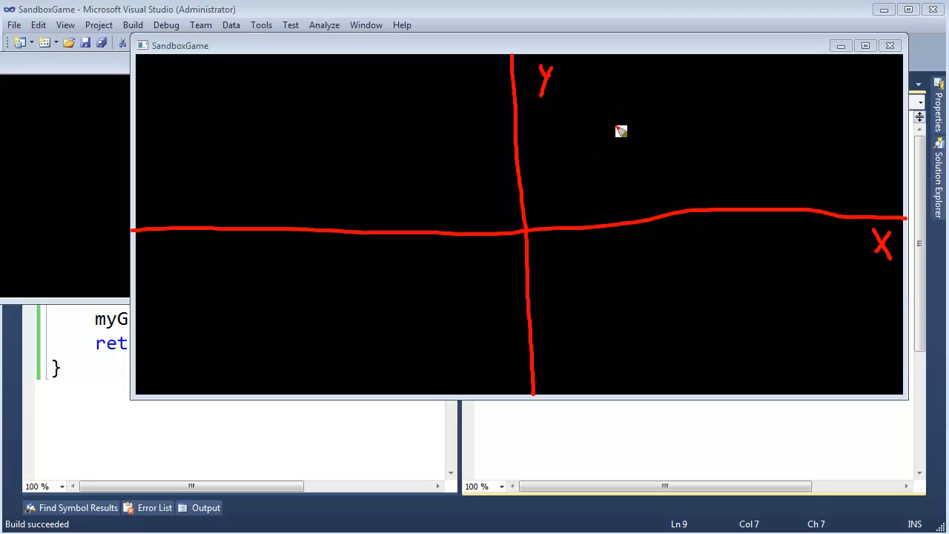
{"action": "mouse_move", "coordinate": [189, 231]}
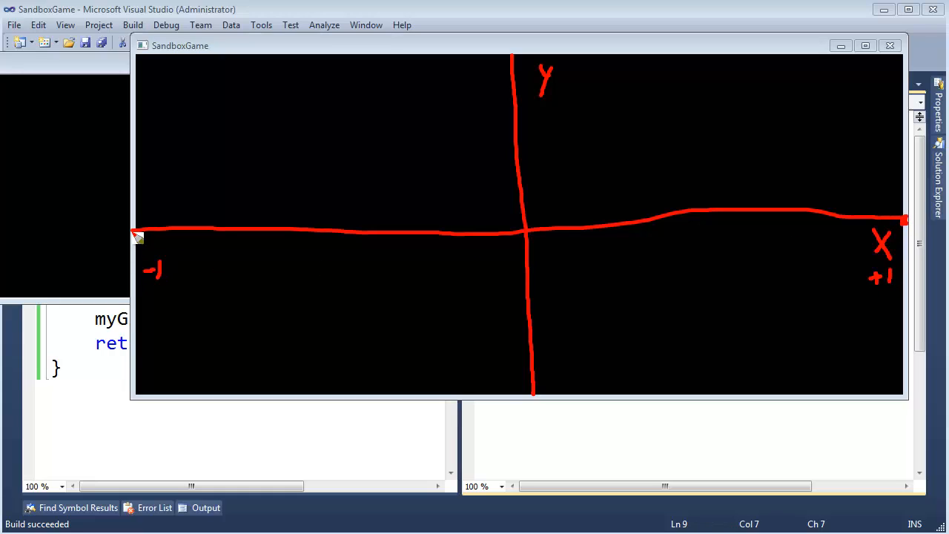
{"action": "mouse_move", "coordinate": [511, 67]}
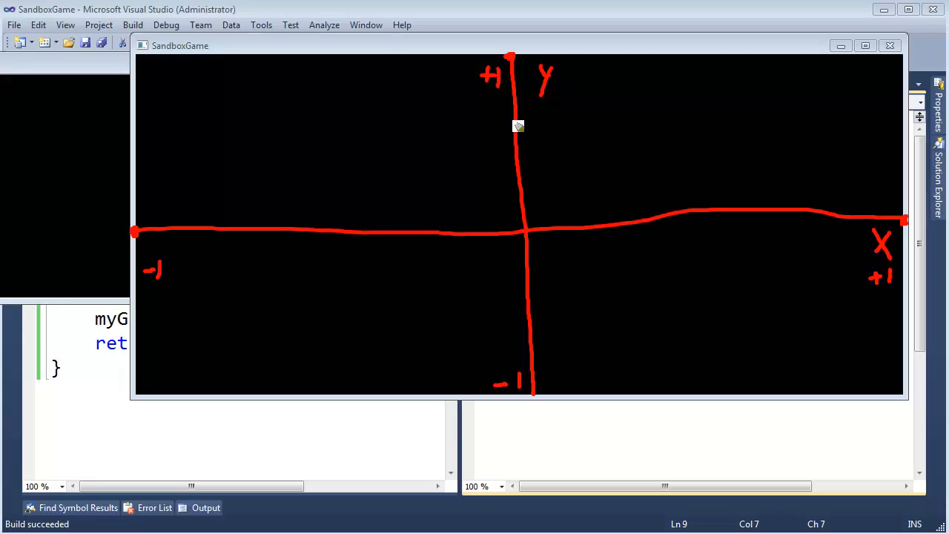
{"action": "mouse_move", "coordinate": [523, 204]}
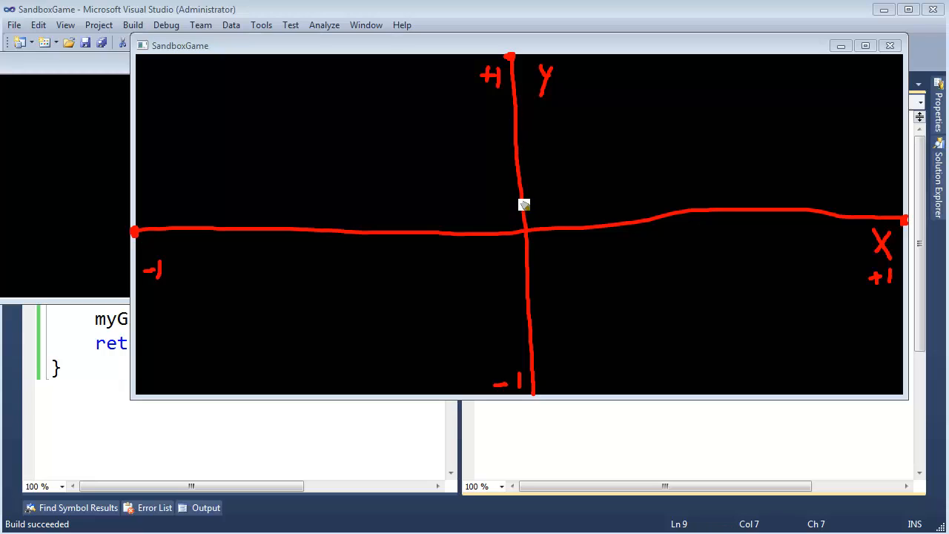
Step: Draw a white triangle at the origin and label its corners with coordinates in blue
{"action": "left_click_drag", "start_coordinate": [512, 200], "coordinate": [541, 263]}
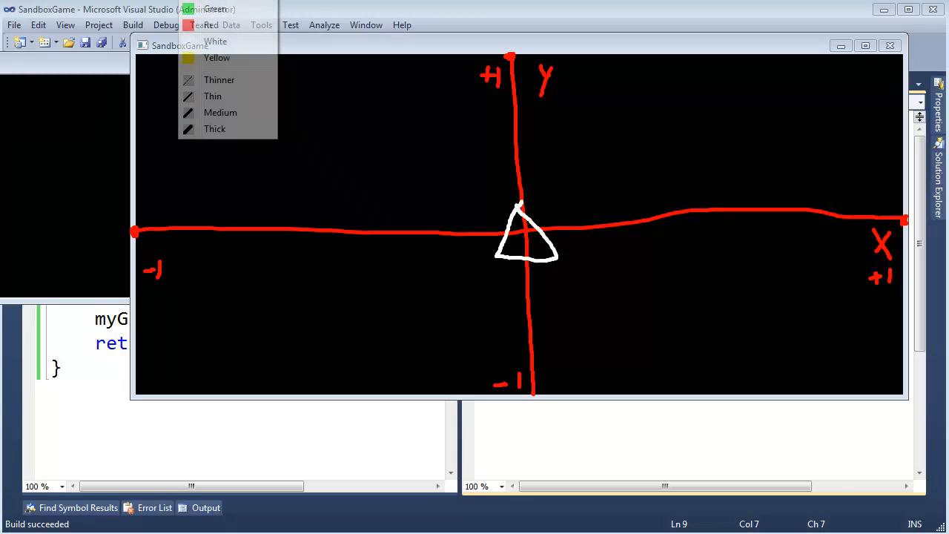
{"action": "left_click", "coordinate": [555, 261]}
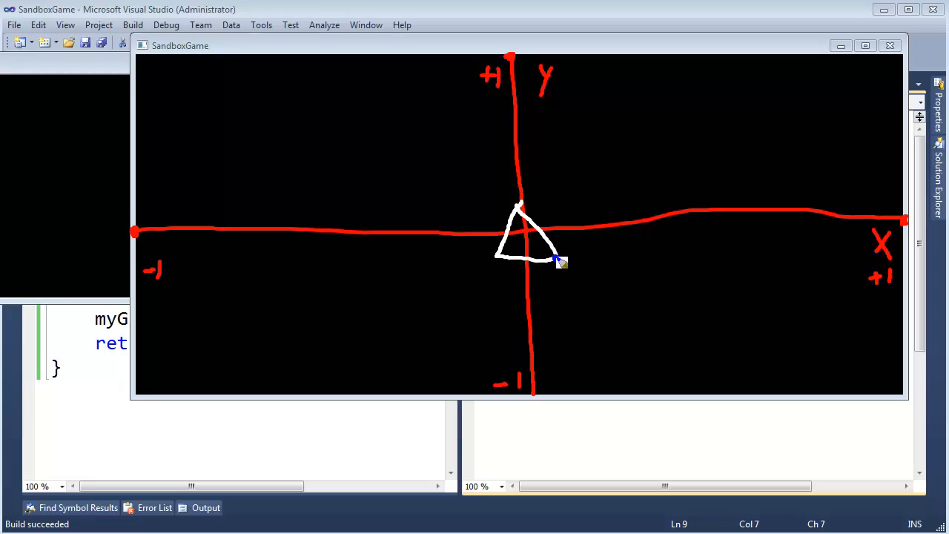
{"action": "mouse_move", "coordinate": [584, 285]}
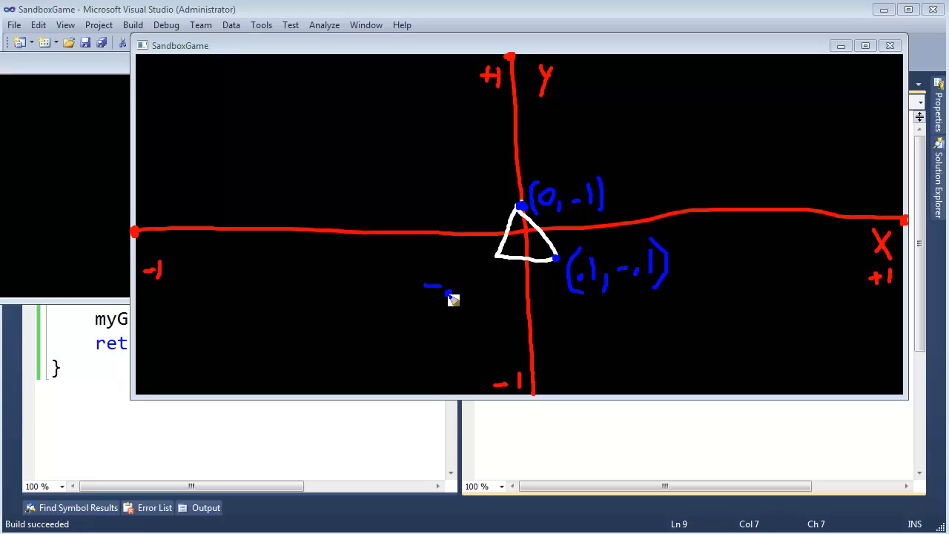
{"action": "left_click_drag", "start_coordinate": [422, 285], "coordinate": [467, 296]}
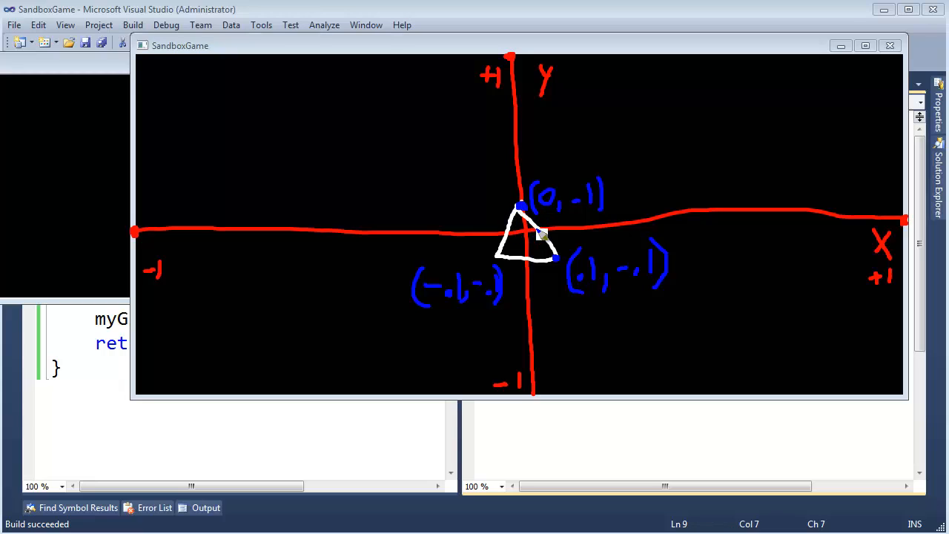
{"action": "mouse_move", "coordinate": [554, 263]}
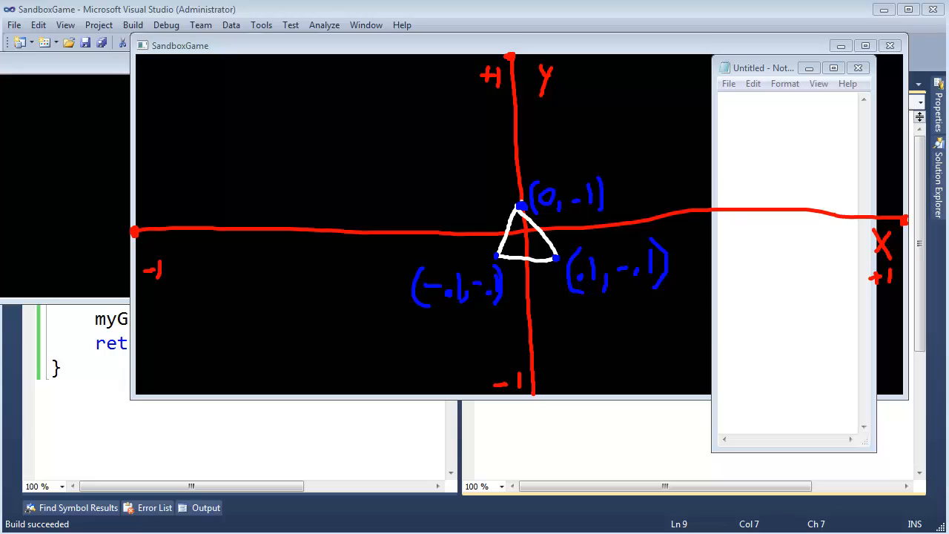
{"action": "mouse_move", "coordinate": [697, 378]}
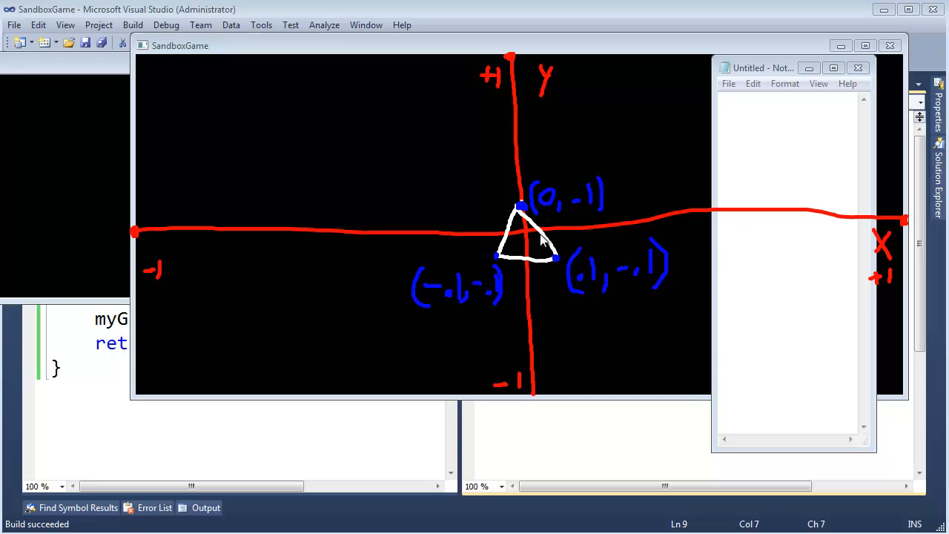
{"action": "mouse_move", "coordinate": [584, 244]}
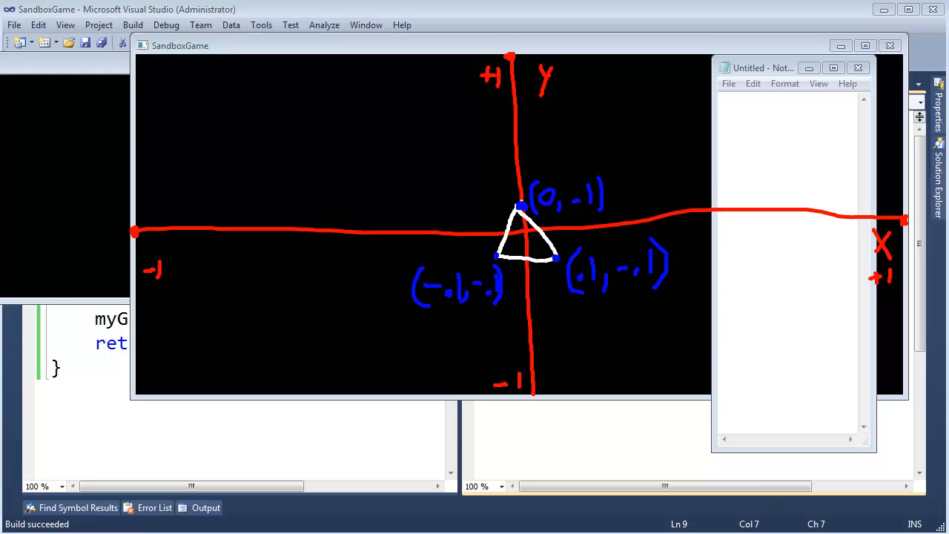
{"action": "mouse_move", "coordinate": [562, 264]}
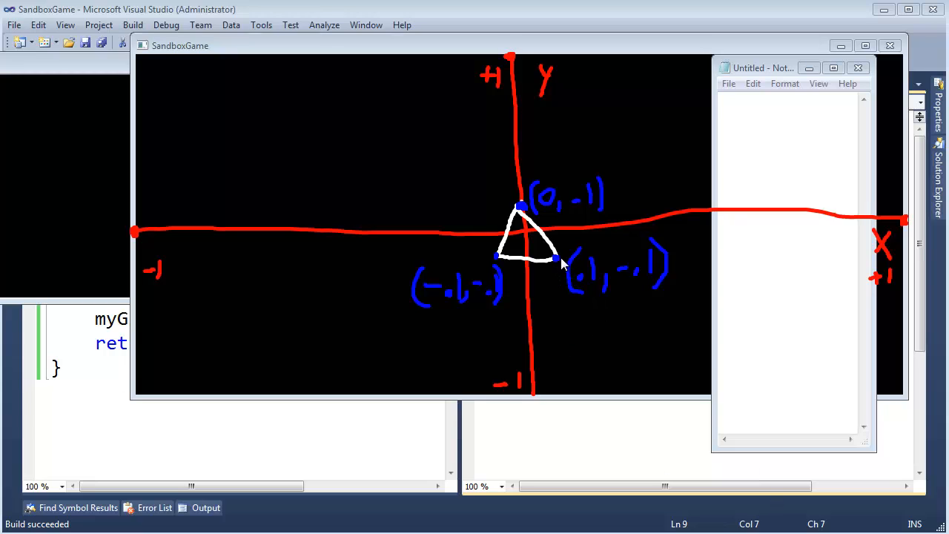
{"action": "mouse_move", "coordinate": [577, 233]}
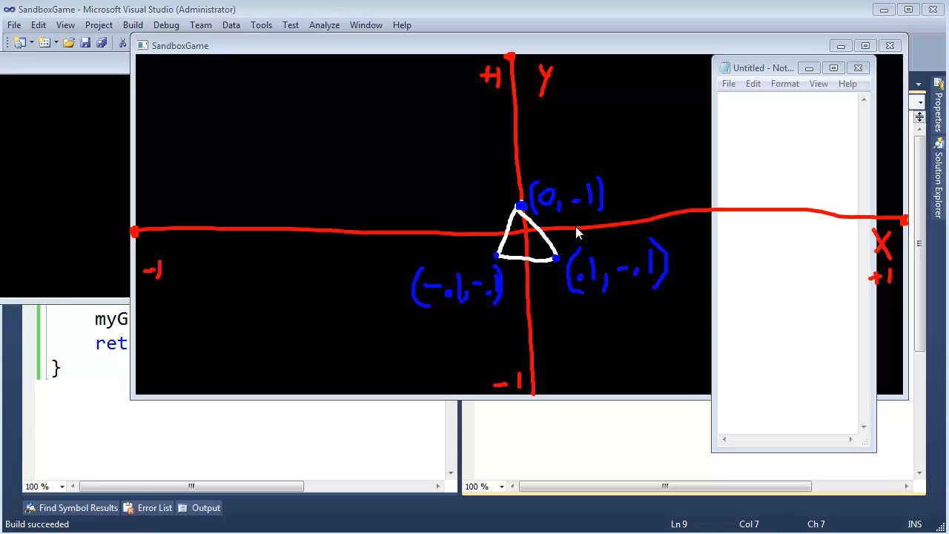
{"action": "mouse_move", "coordinate": [567, 260]}
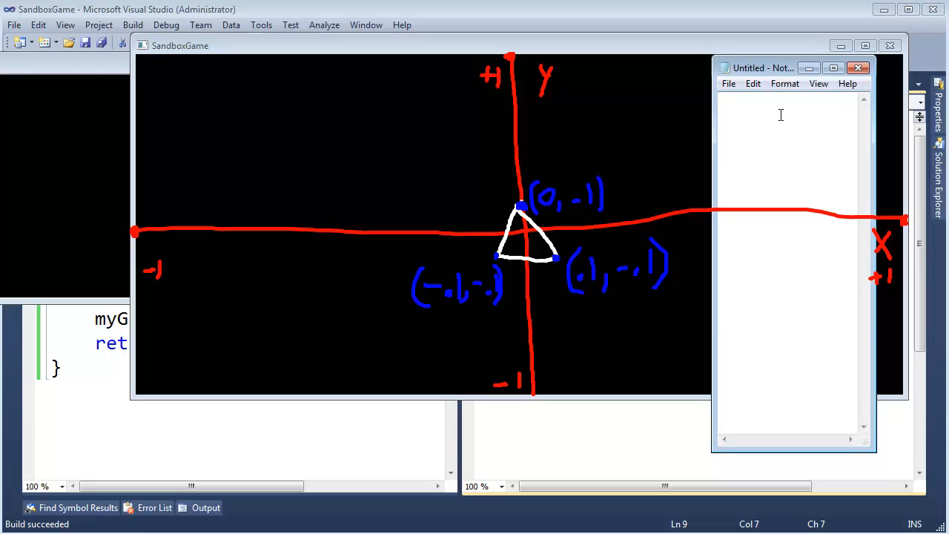
Step: Type the vertex pairs 0,.1 / -.1,-.1 / .1,-.1 on separate lines in Notepad
{"action": "type", "text": "0,"}
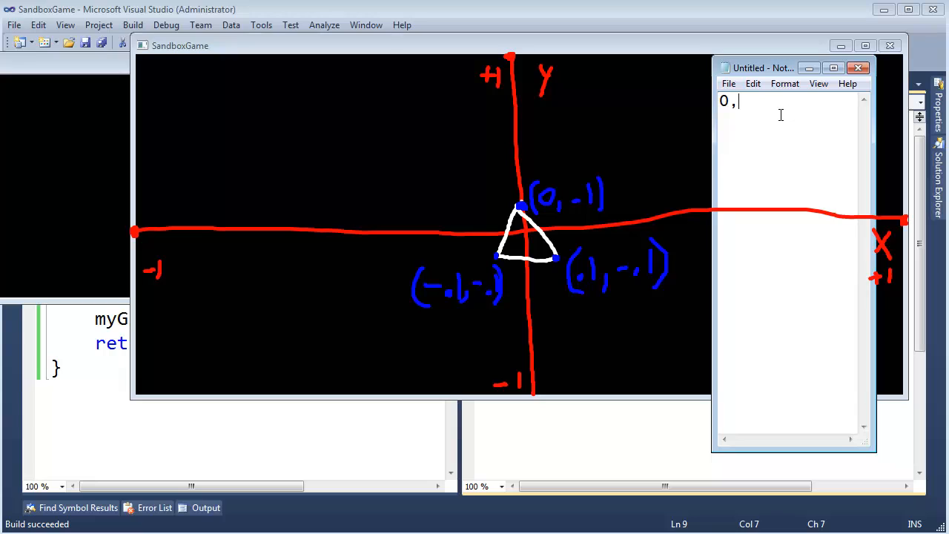
{"action": "type", "text": ".1,"}
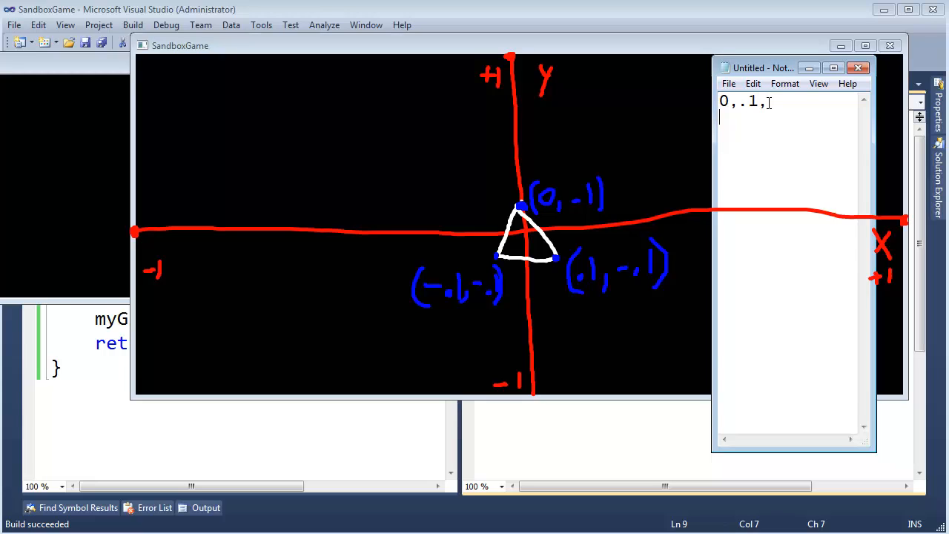
{"action": "type", "text": "-.1,"}
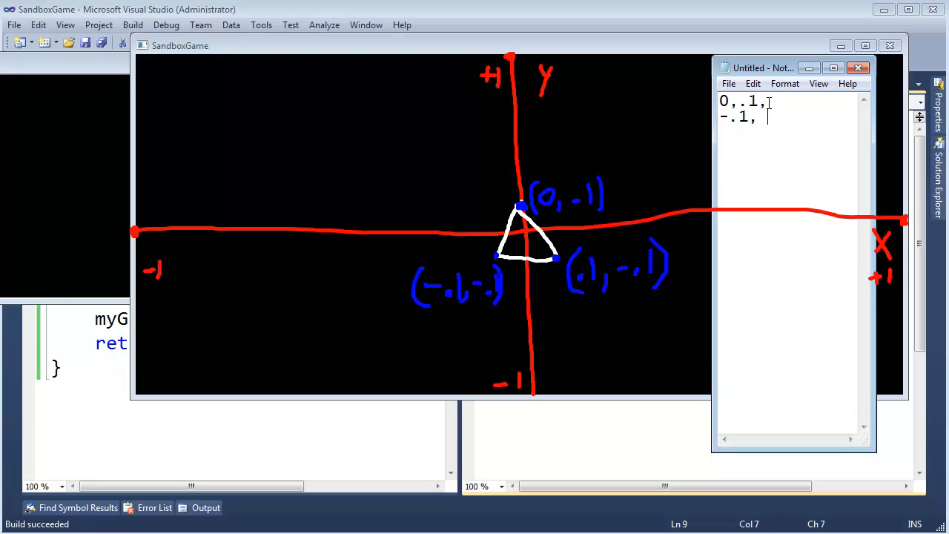
{"action": "type", "text": "-."}
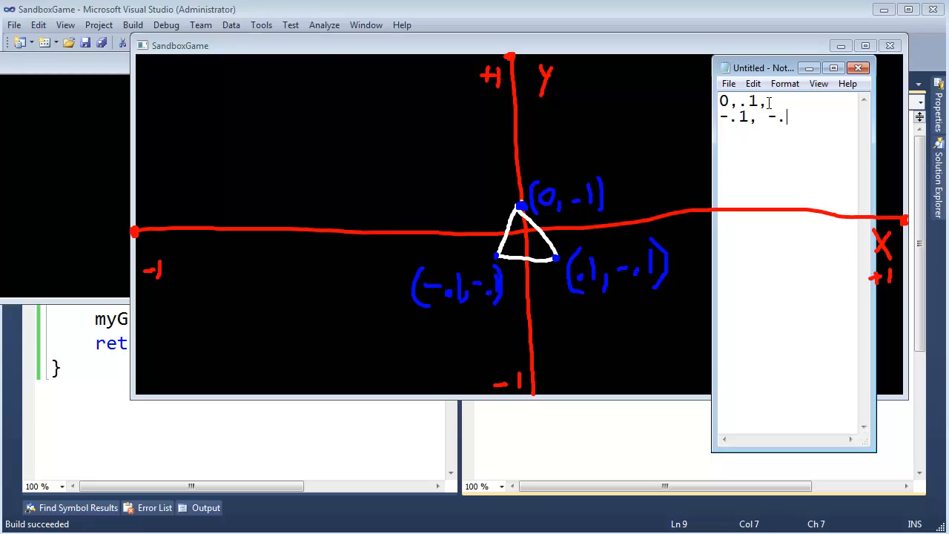
{"action": "type", "text": "1"}
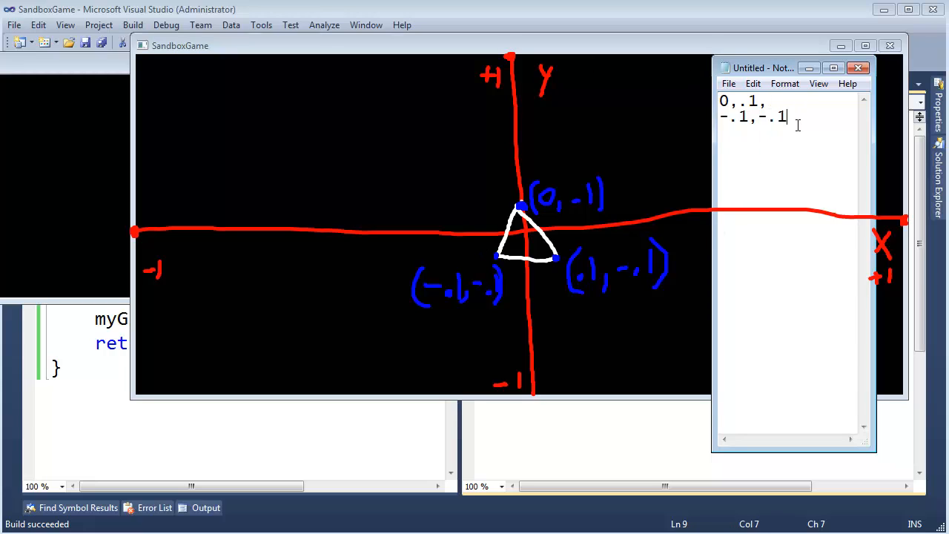
{"action": "type", "text": ","}
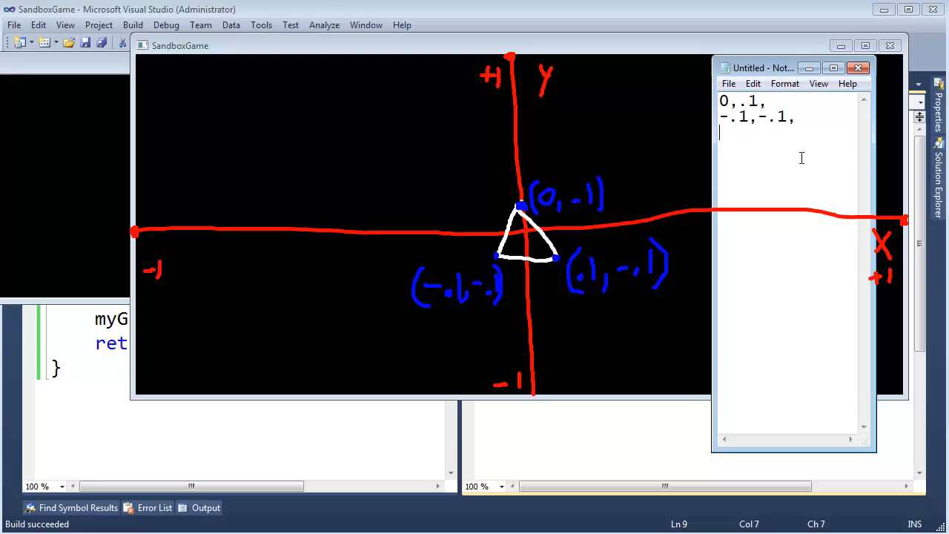
{"action": "type", "text": ".1,-.1"}
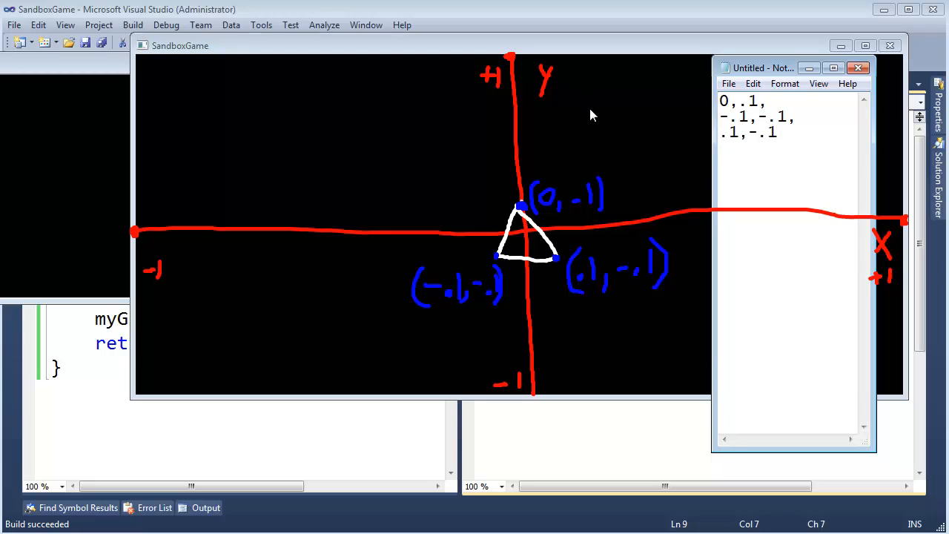
{"action": "mouse_move", "coordinate": [657, 261]}
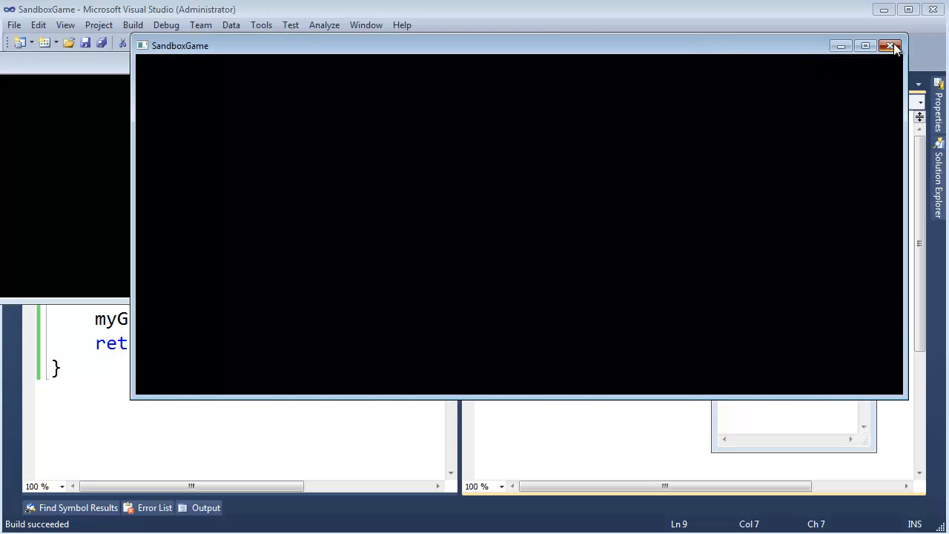
Step: Close SandboxGame and declare 'protected: void initializeGL();' in MyGlWindow.h
{"action": "left_click", "coordinate": [891, 46]}
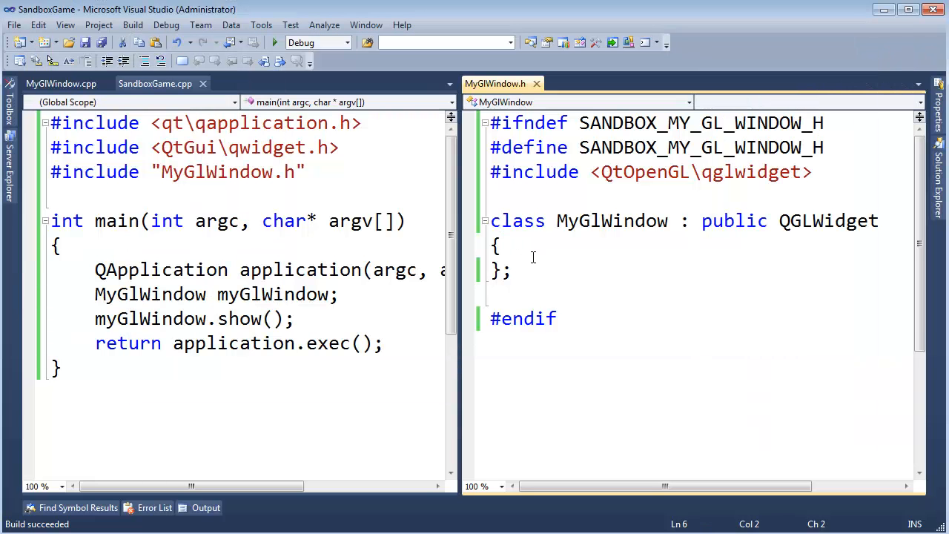
{"action": "type", "text": "protected:"}
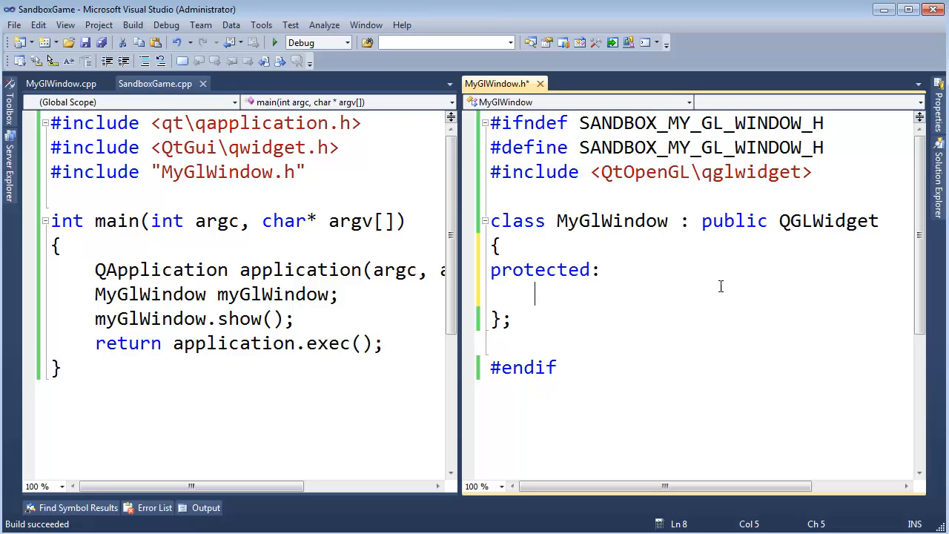
{"action": "double_click", "coordinate": [828, 220]}
{"action": "type", "text": "void"}
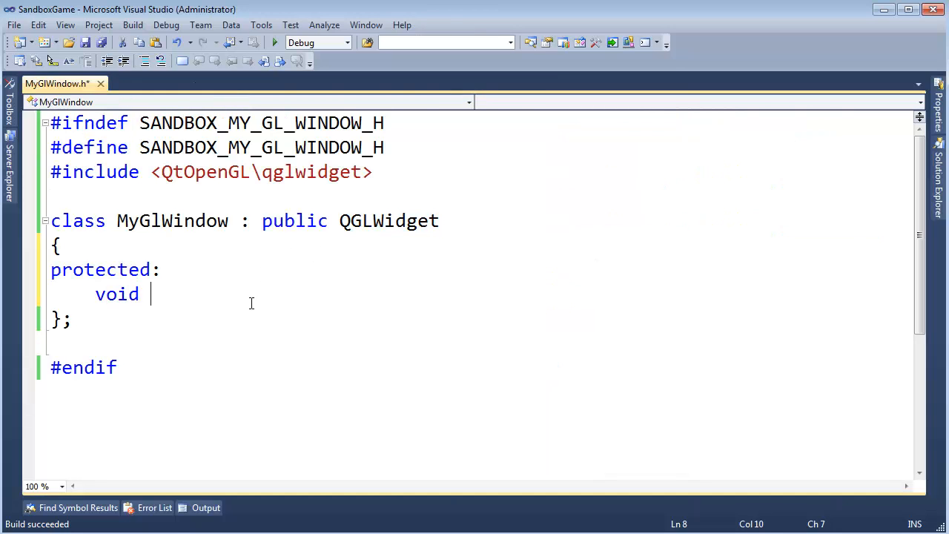
{"action": "type", "text": "initializeGL()"}
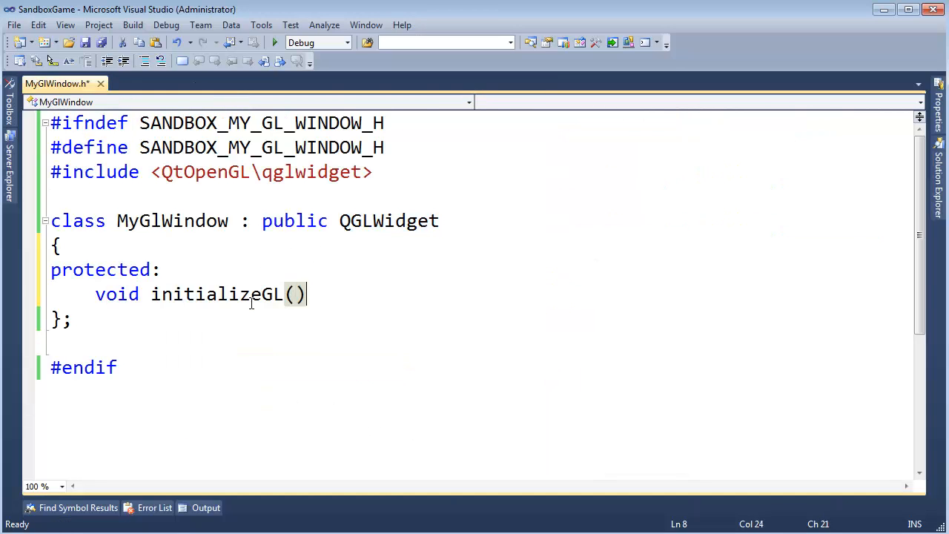
{"action": "type", "text": ";"}
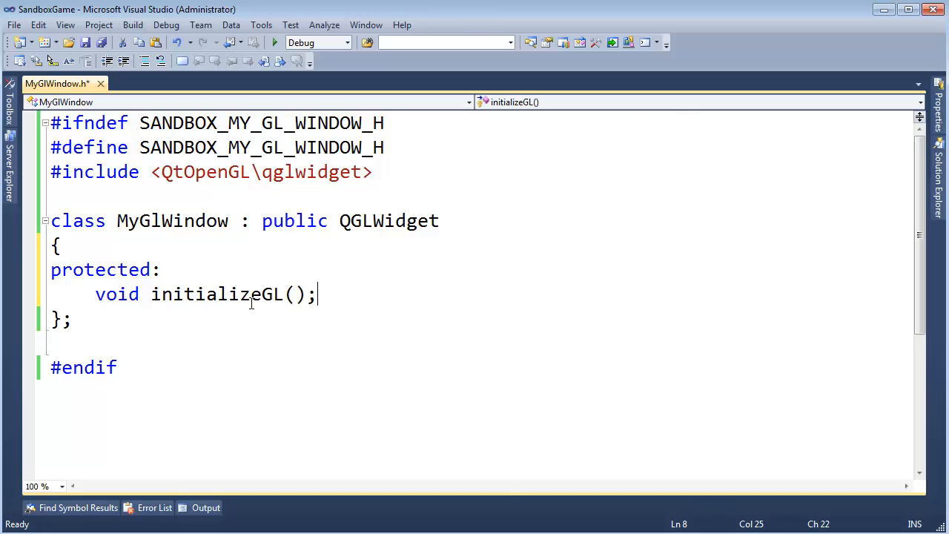
Step: Open MyGlWindow.cpp in a vertical tab group beside the header and start the initializeGL definition
{"action": "right_click", "coordinate": [593, 196]}
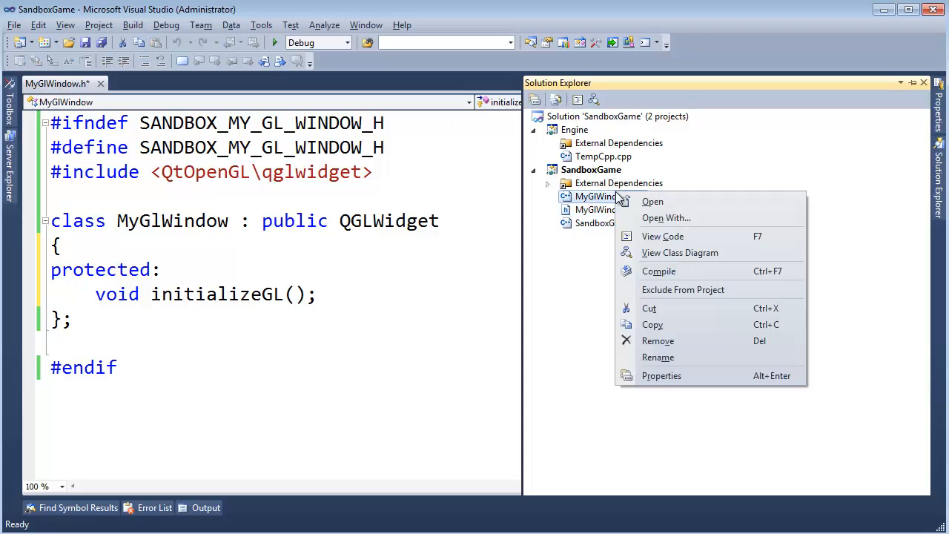
{"action": "left_click", "coordinate": [598, 195]}
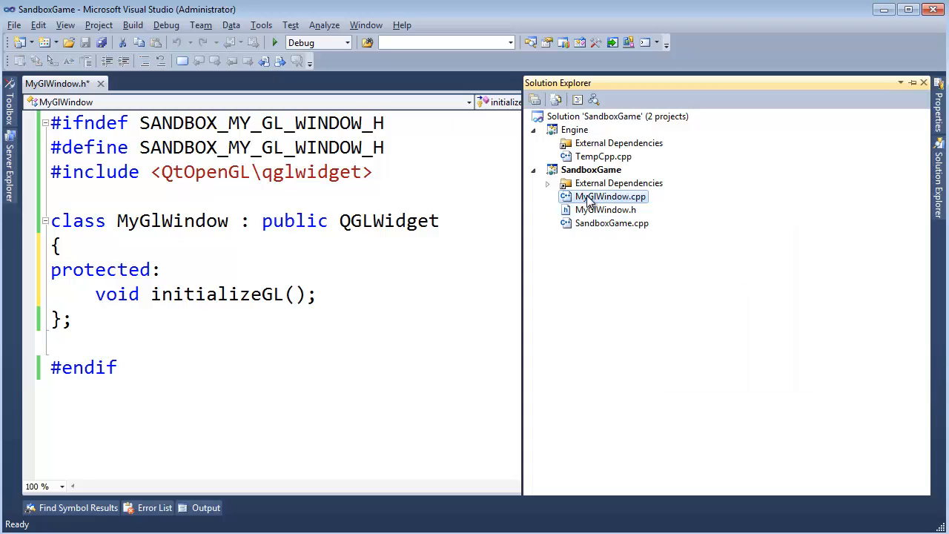
{"action": "double_click", "coordinate": [610, 196]}
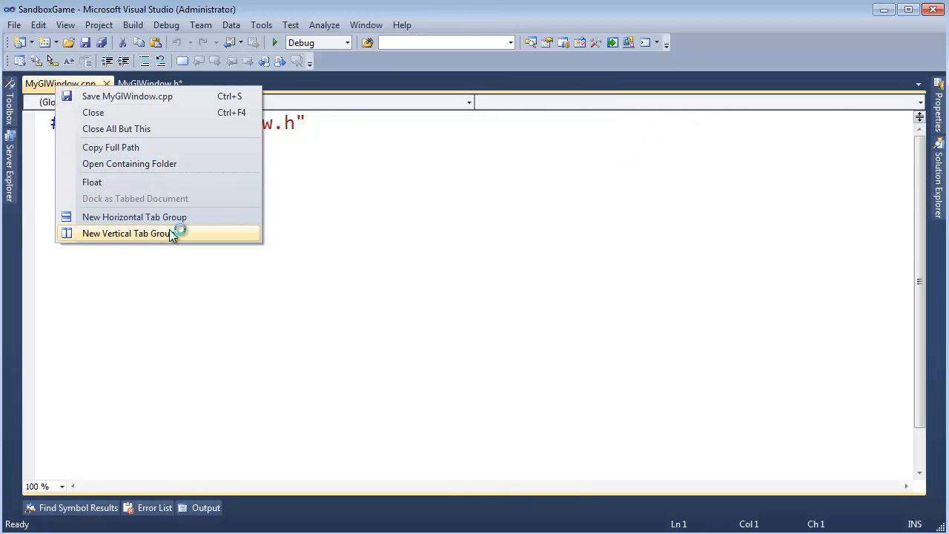
{"action": "left_click", "coordinate": [134, 233]}
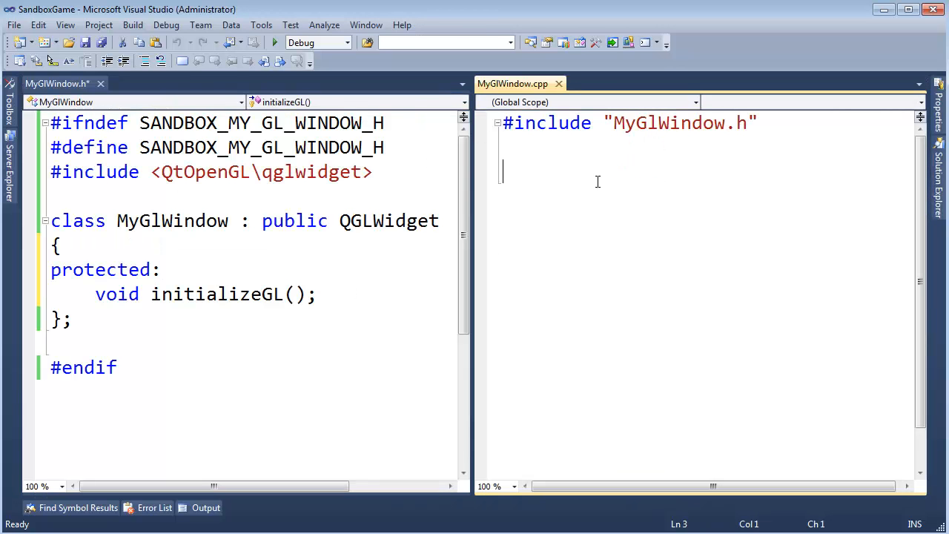
{"action": "type", "text": "void MyGlWindow::initializeGL("}
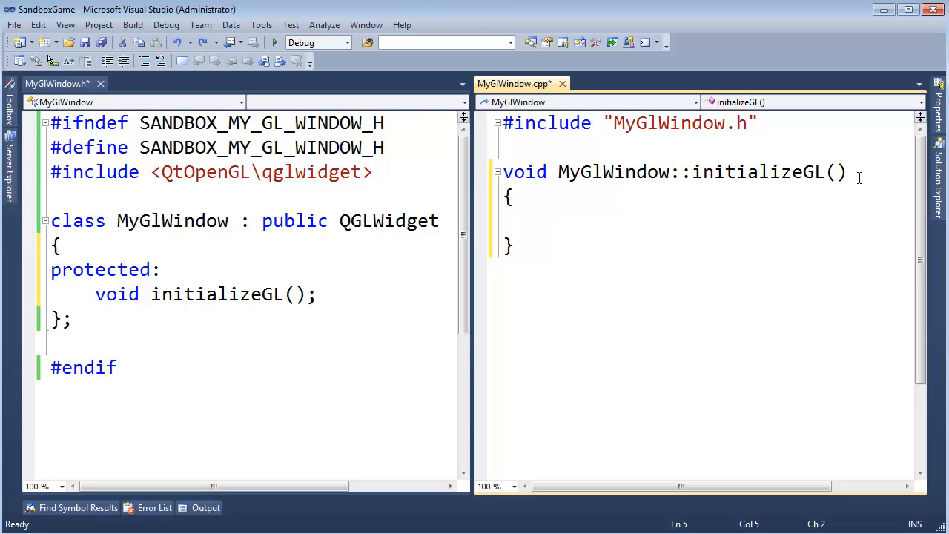
{"action": "mouse_move", "coordinate": [791, 220]}
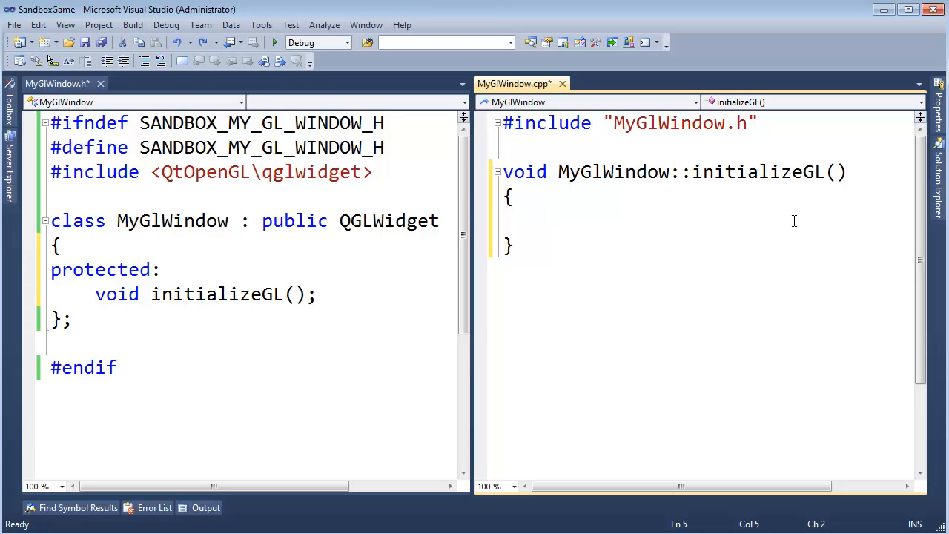
Step: Show the GLEW home page at glew.sourceforge.net in Chrome
{"action": "left_click", "coordinate": [547, 220]}
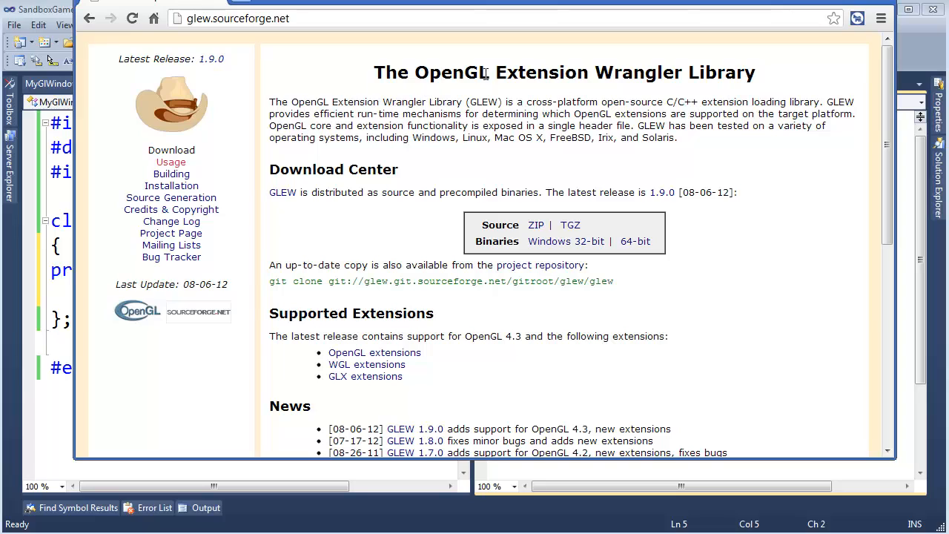
{"action": "mouse_move", "coordinate": [573, 146]}
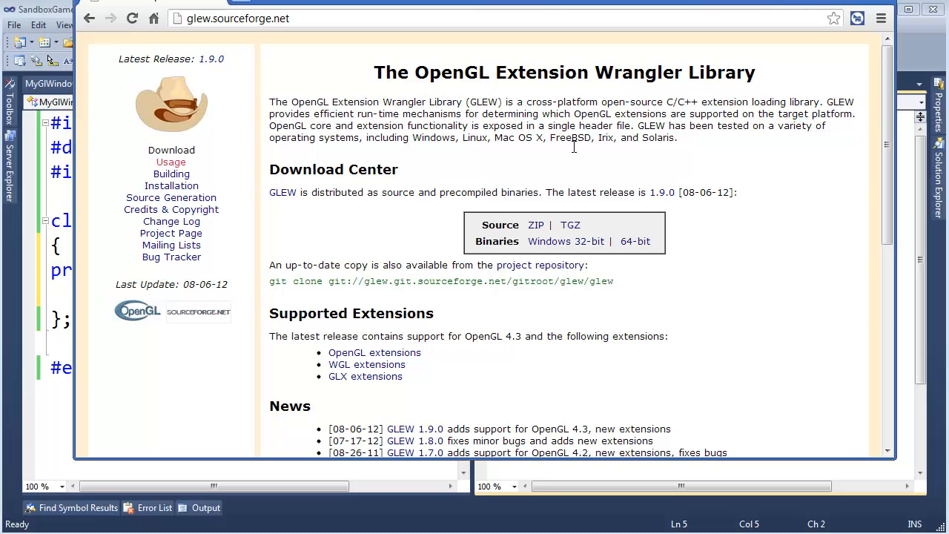
{"action": "mouse_move", "coordinate": [275, 208]}
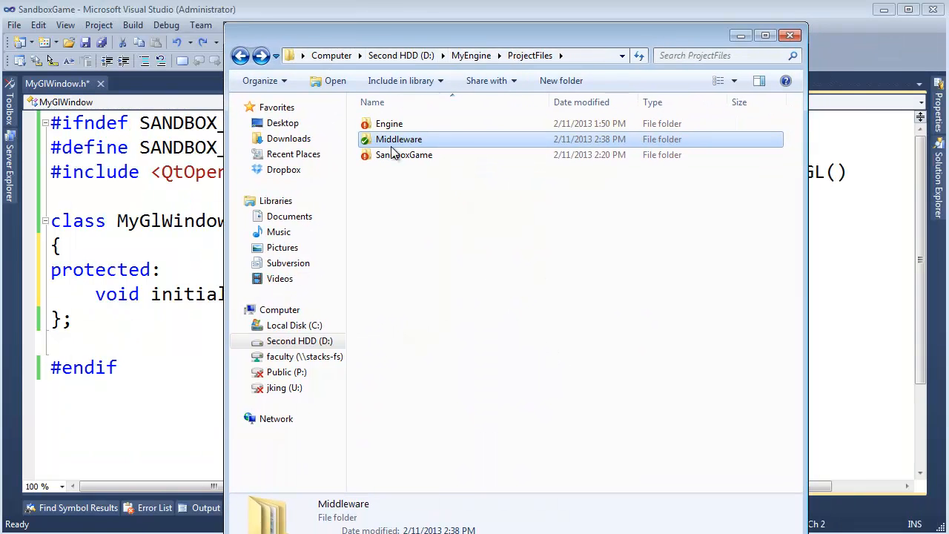
Step: Browse Middleware\glew, checking its Properties and the bin and lib folders
{"action": "double_click", "coordinate": [398, 138]}
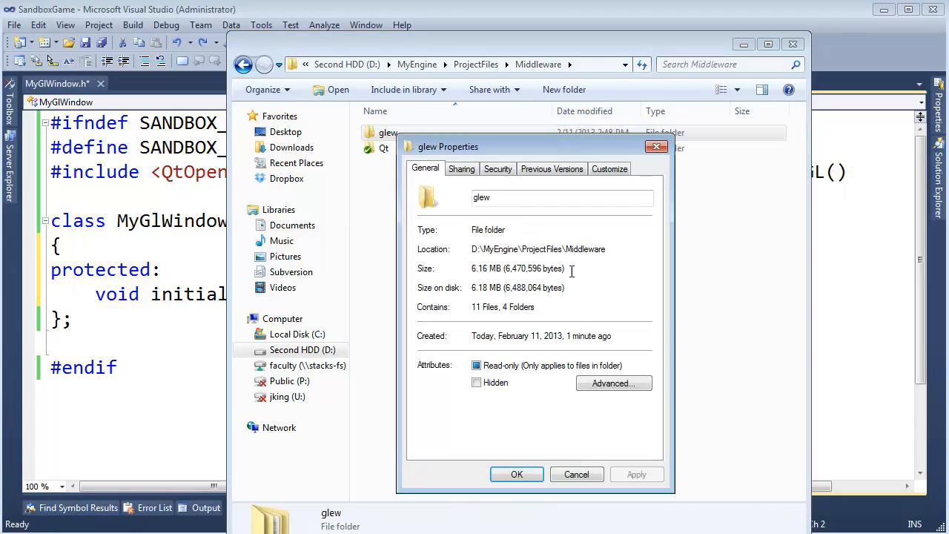
{"action": "left_click", "coordinate": [517, 473]}
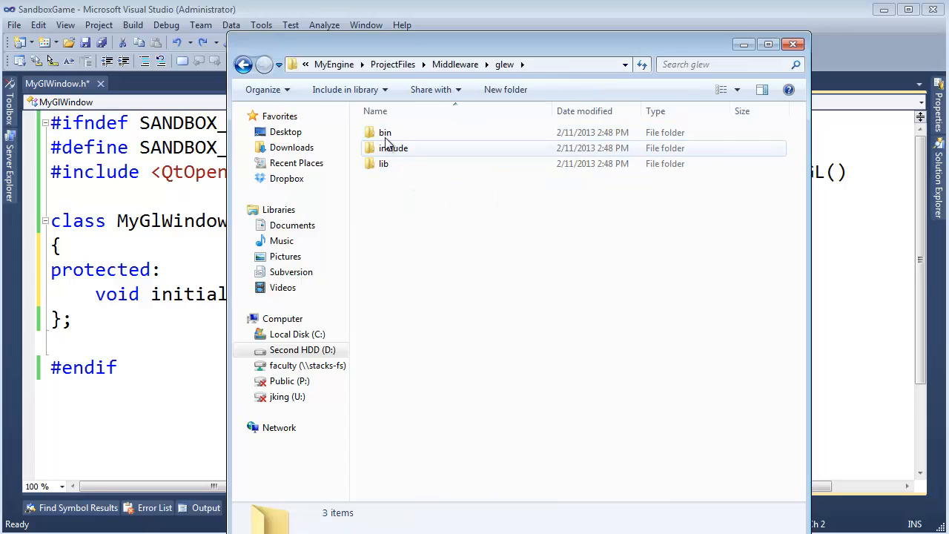
{"action": "left_click", "coordinate": [385, 132]}
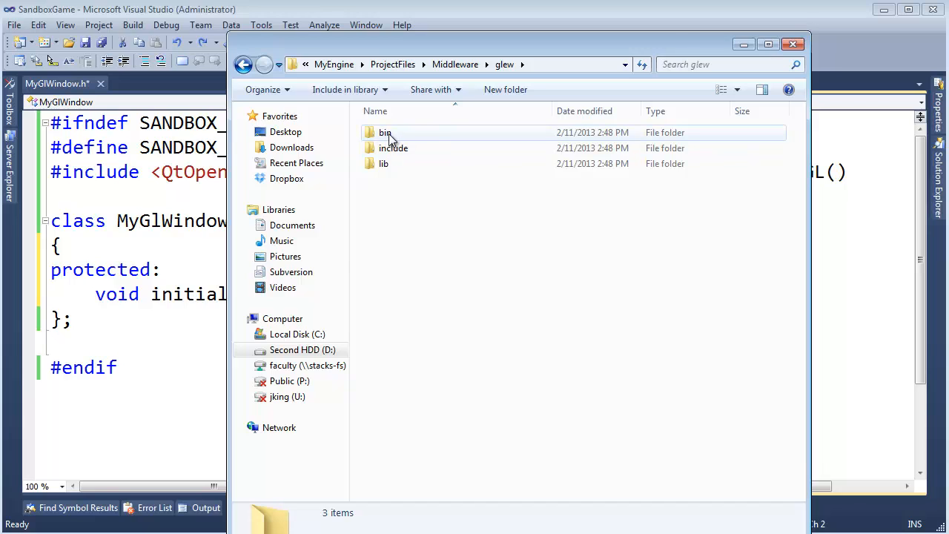
{"action": "double_click", "coordinate": [384, 132]}
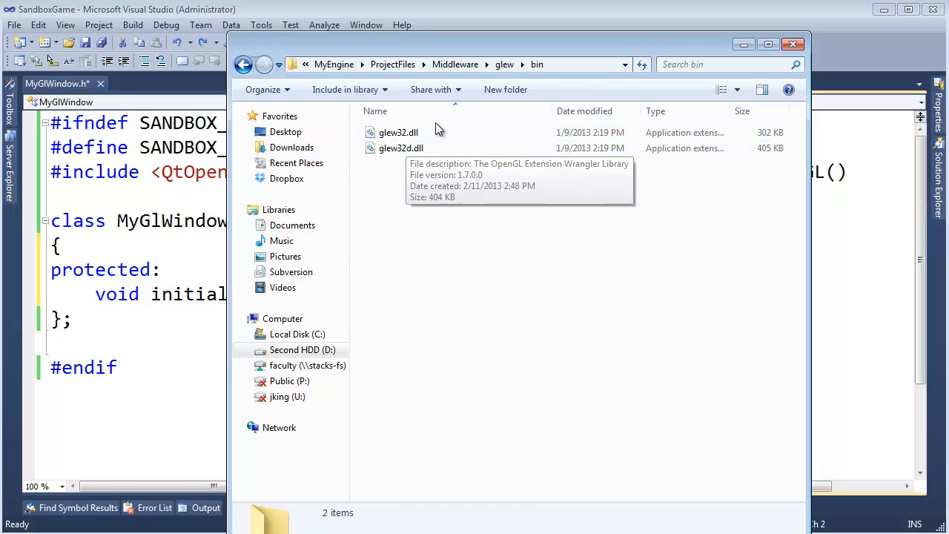
{"action": "left_click", "coordinate": [398, 132]}
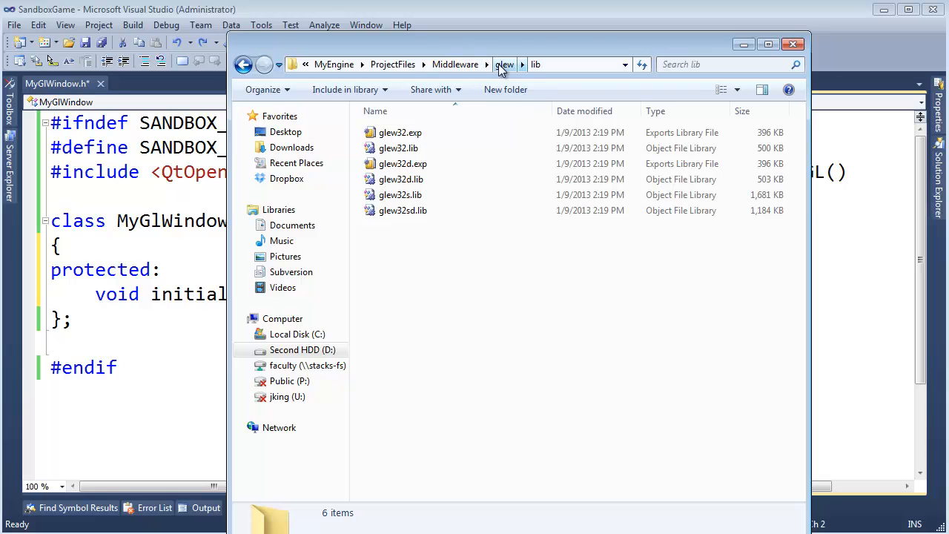
{"action": "left_click", "coordinate": [503, 65]}
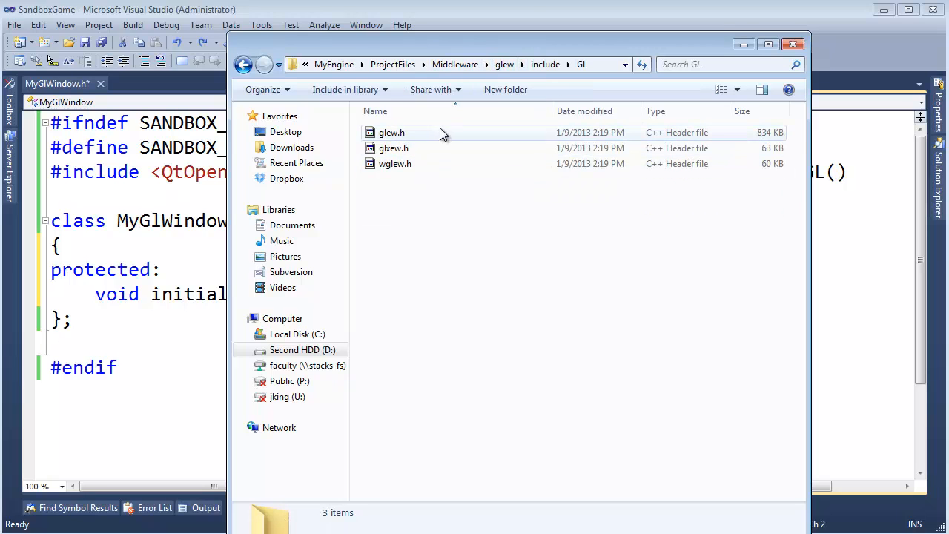
{"action": "mouse_move", "coordinate": [454, 143]}
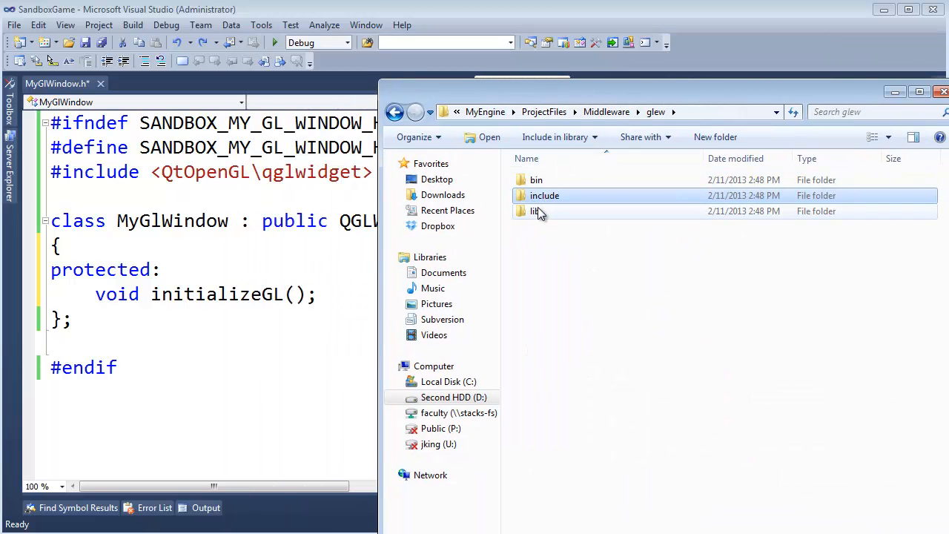
{"action": "double_click", "coordinate": [533, 211]}
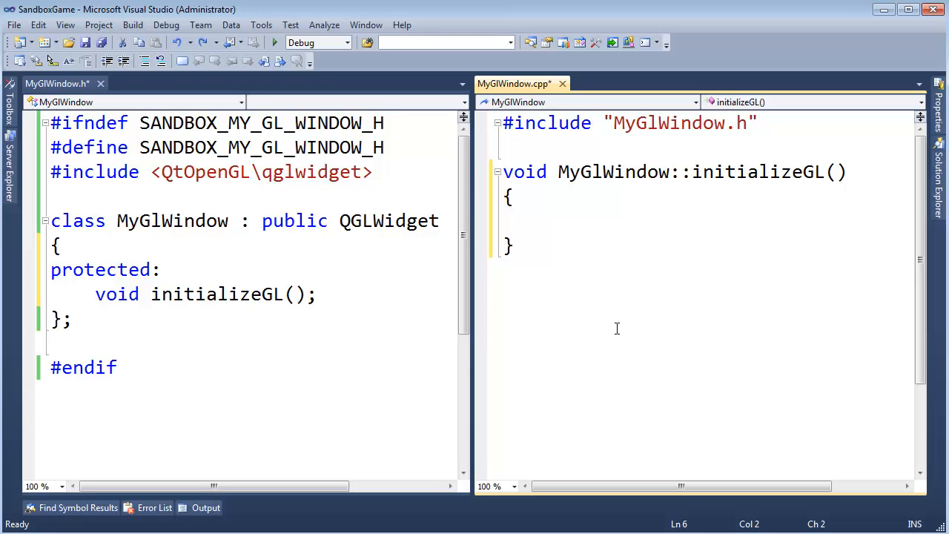
{"action": "mouse_move", "coordinate": [624, 316]}
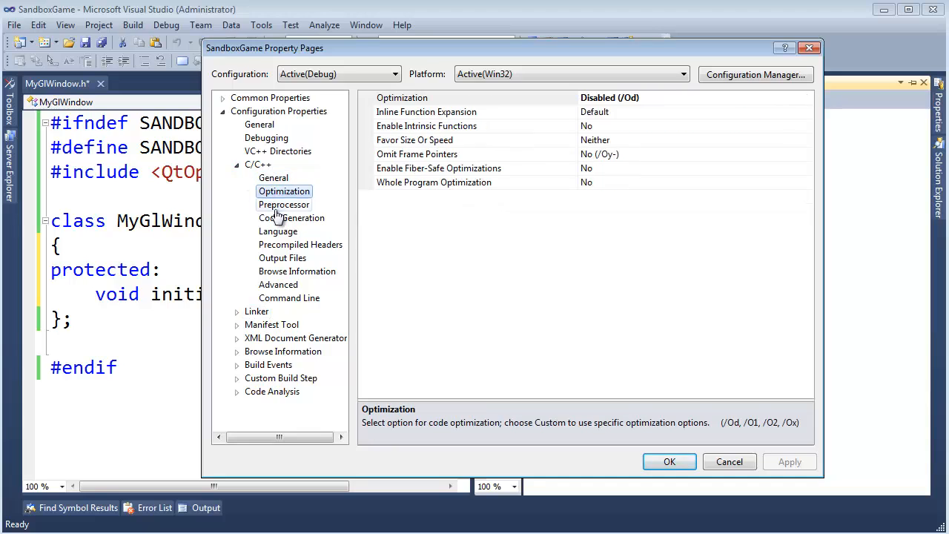
Step: Add $(ProjectDir)..\Middleware\glew\include to the C/C++ Additional Include Directories
{"action": "left_click", "coordinate": [273, 177]}
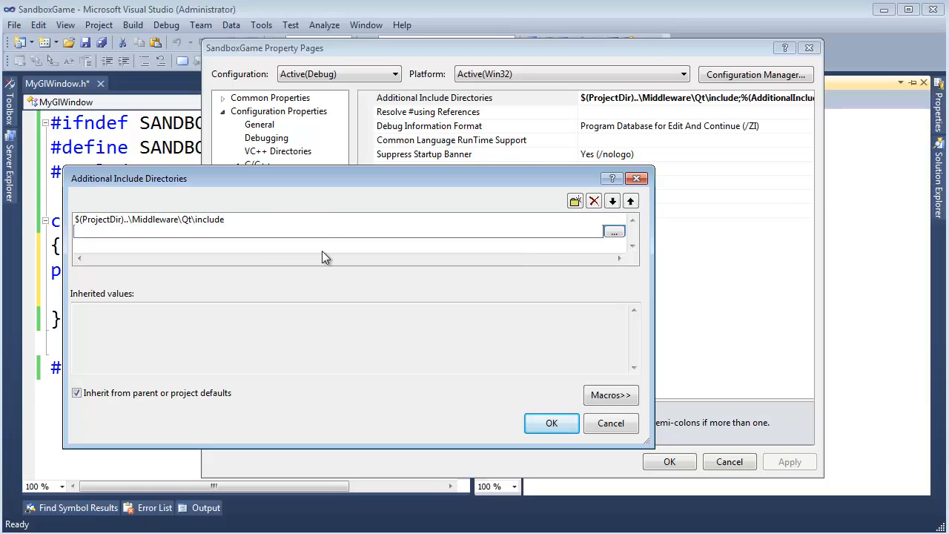
{"action": "type", "text": "$(ProjectDir)..\\Middleware\\"}
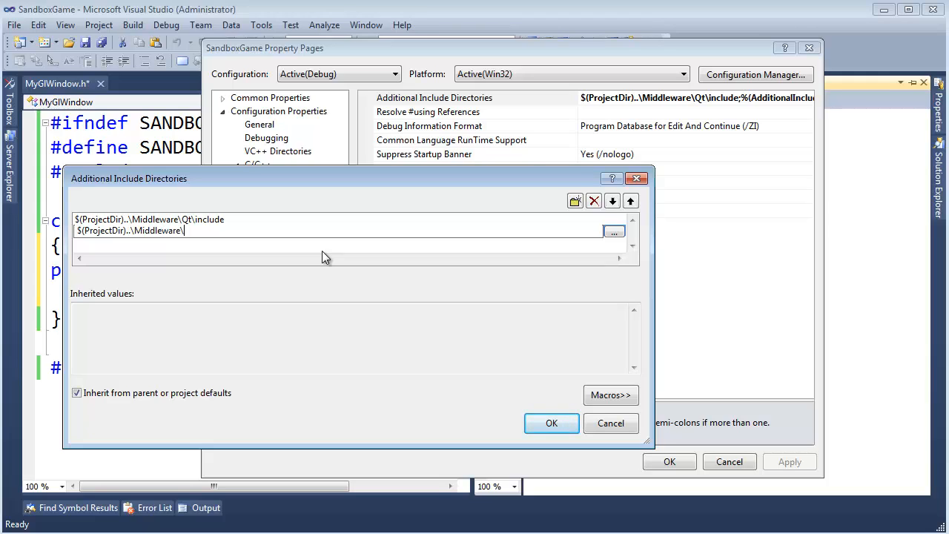
{"action": "type", "text": "f"}
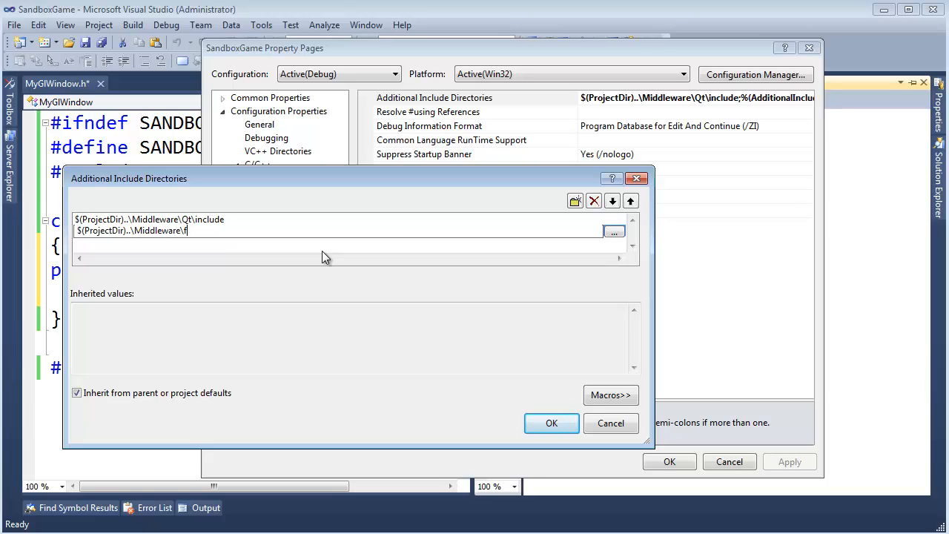
{"action": "type", "text": "glew\\include"}
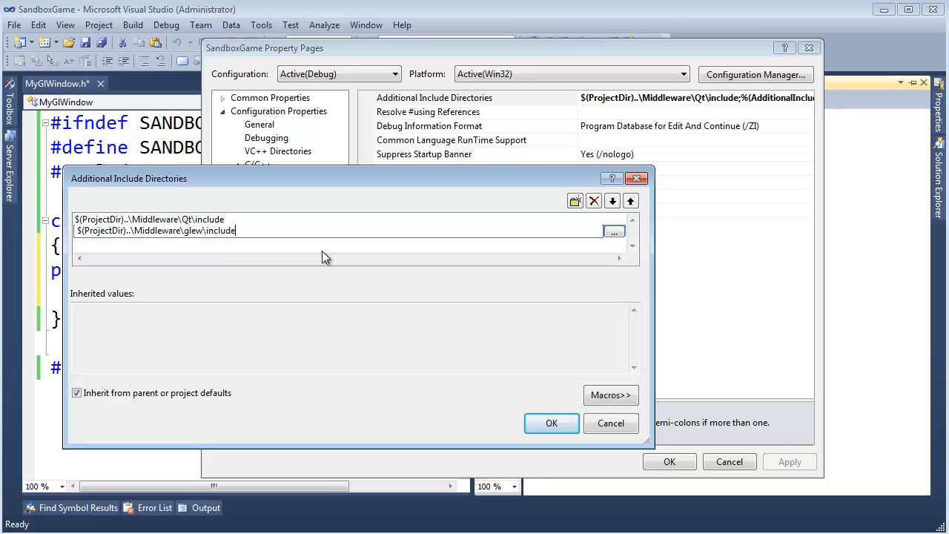
{"action": "left_click", "coordinate": [551, 423]}
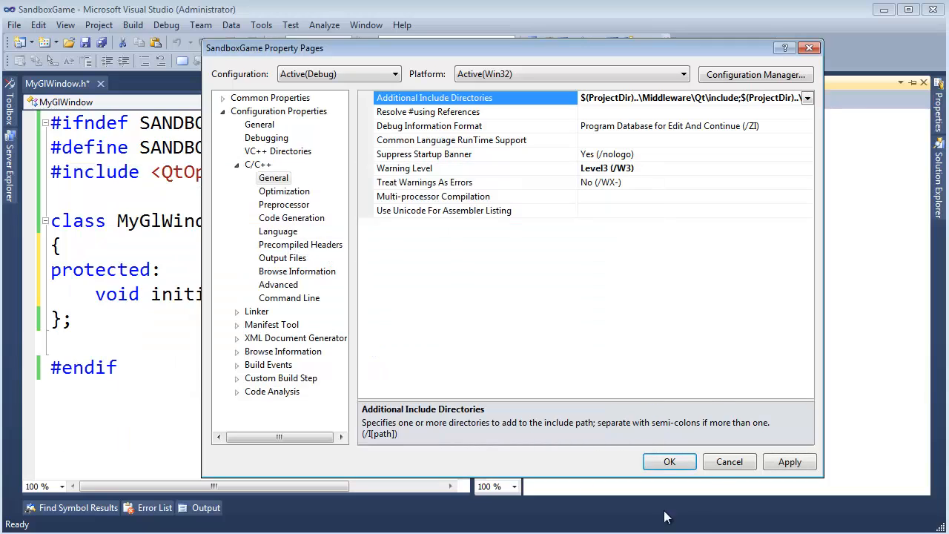
{"action": "left_click", "coordinate": [669, 461]}
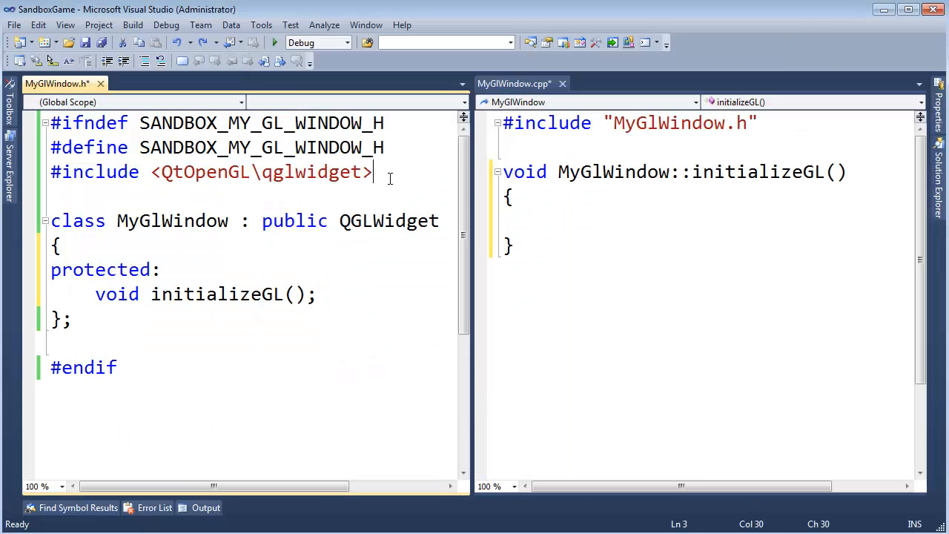
Step: Add #include <gl\glew.h> below the first include in MyGlWindow.cpp
{"action": "key", "text": "Enter"}
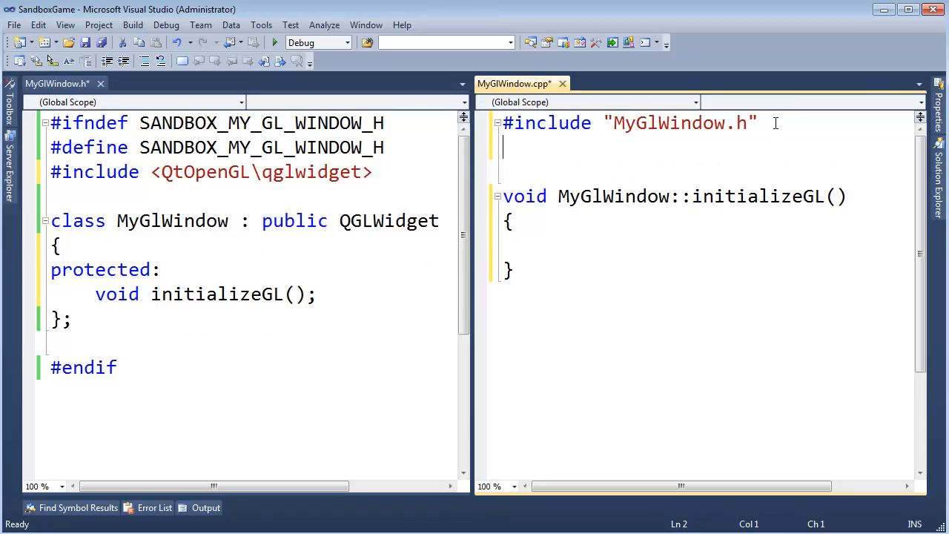
{"action": "type", "text": "#include <glew"}
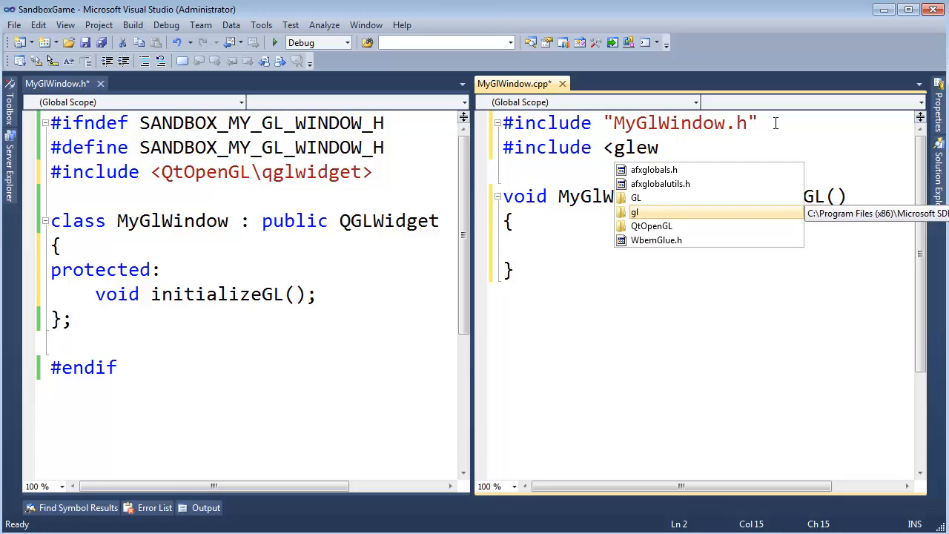
{"action": "type", "text": "\\glew.h"}
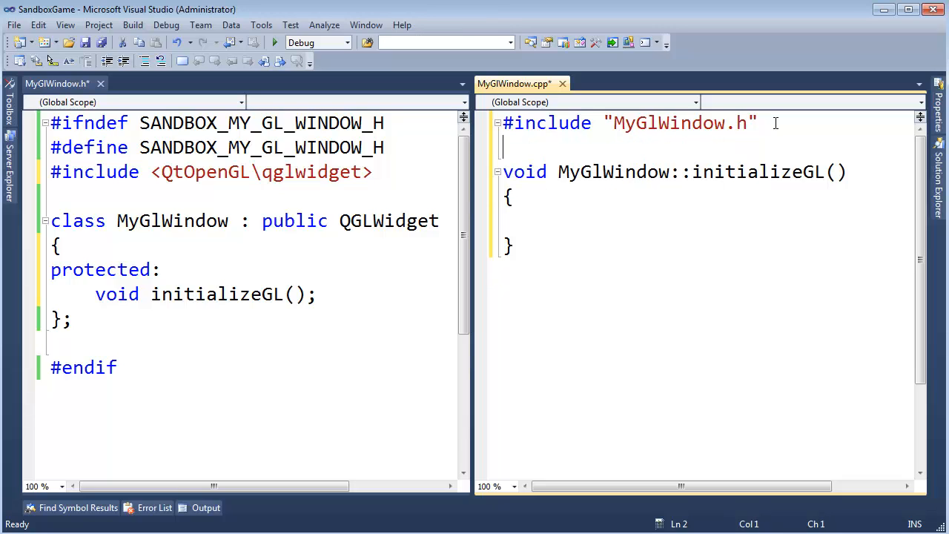
{"action": "type", "text": "#include <gl\\glew.h>"}
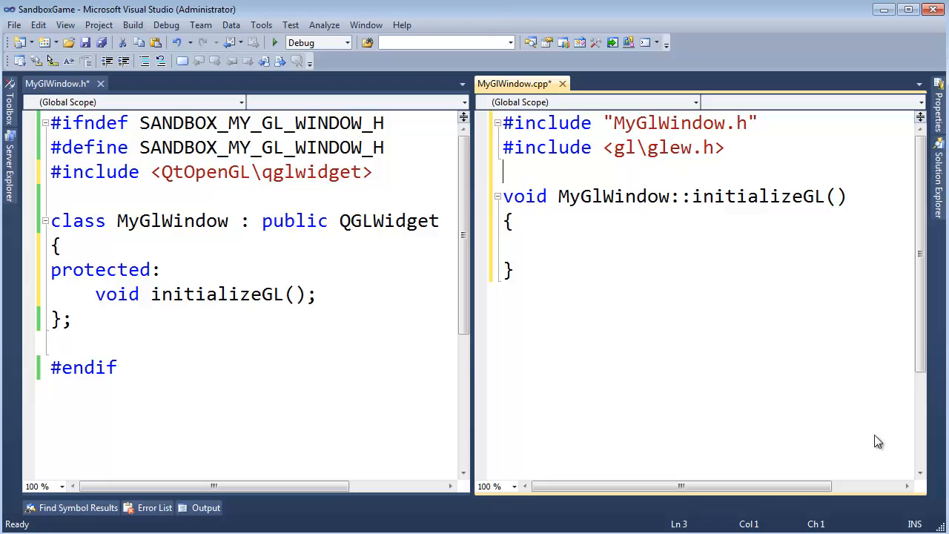
Step: Call glewInit(); inside the initializeGL function body
{"action": "left_click", "coordinate": [547, 244]}
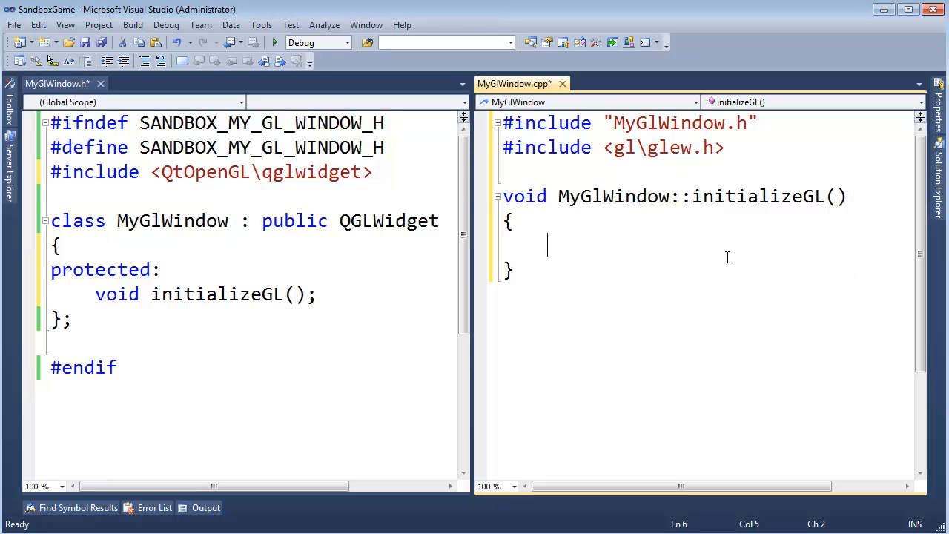
{"action": "type", "text": "glewInit"}
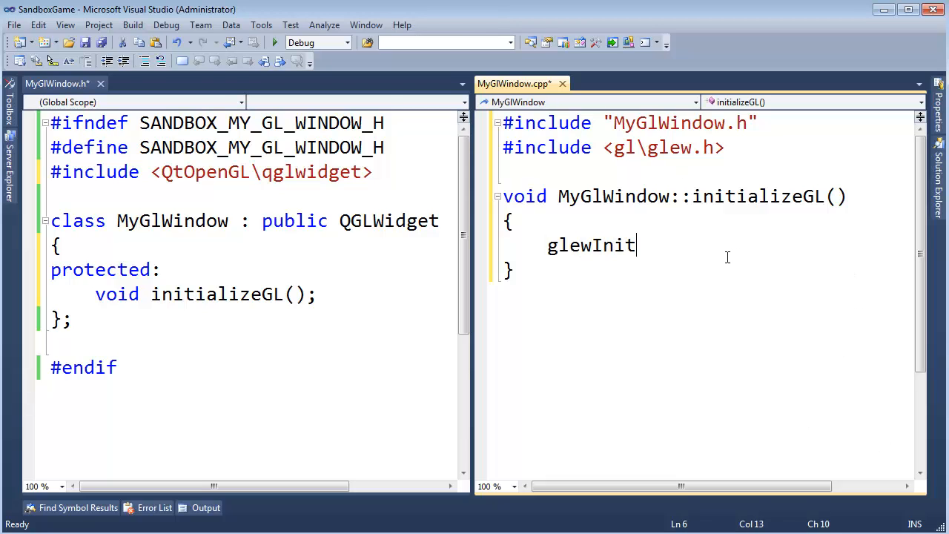
{"action": "type", "text": "();"}
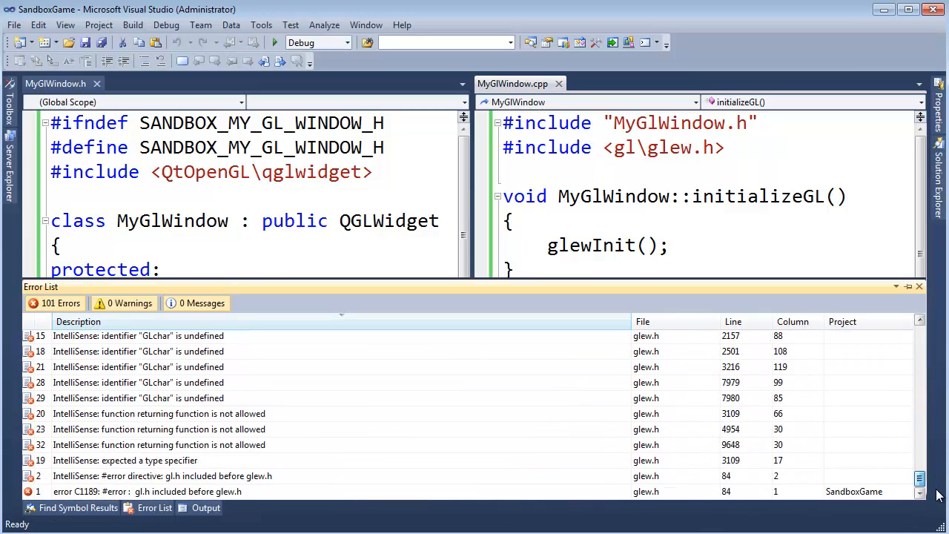
Step: Put #include <gl\glew.h> before MyGlWindow.h in MyGlWindow.cpp and save the file
{"action": "left_click", "coordinate": [148, 491]}
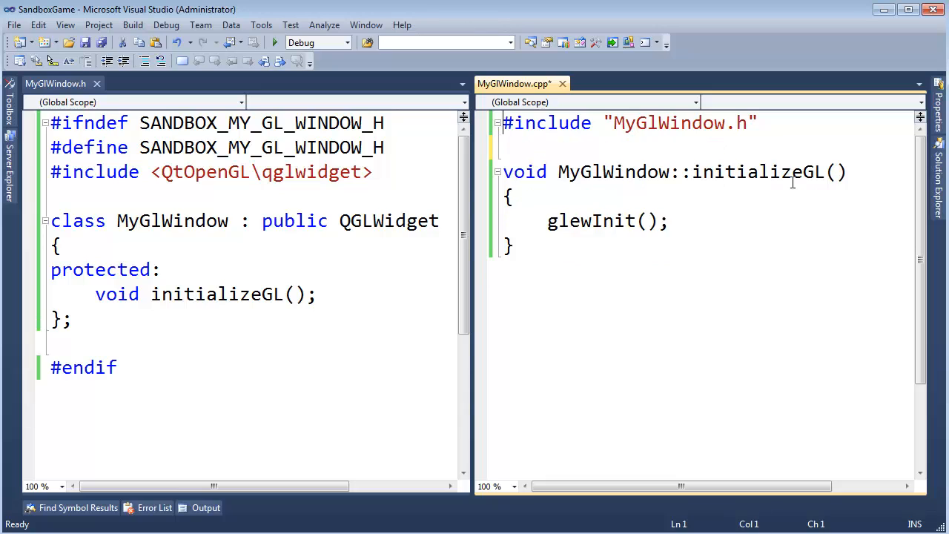
{"action": "type", "text": "#include <gl\\glew.h>"}
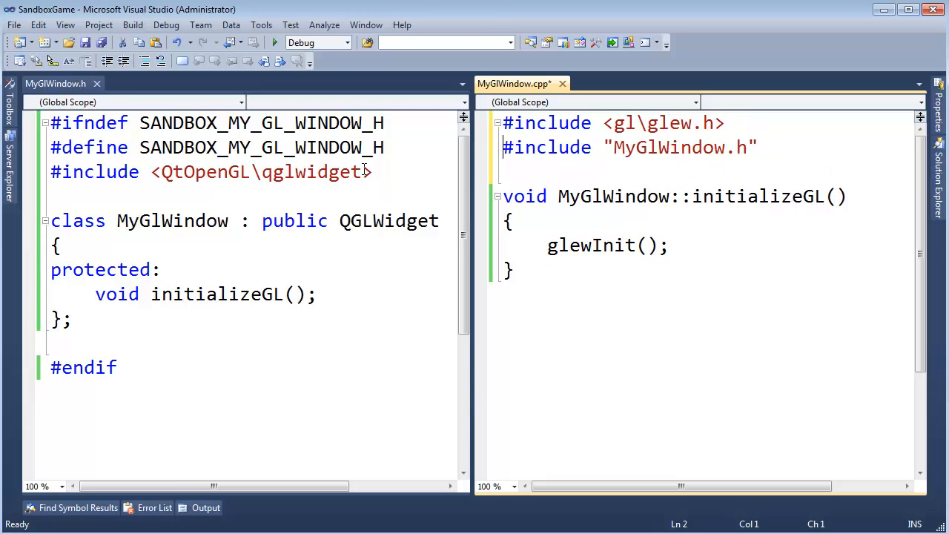
{"action": "double_click", "coordinate": [309, 172]}
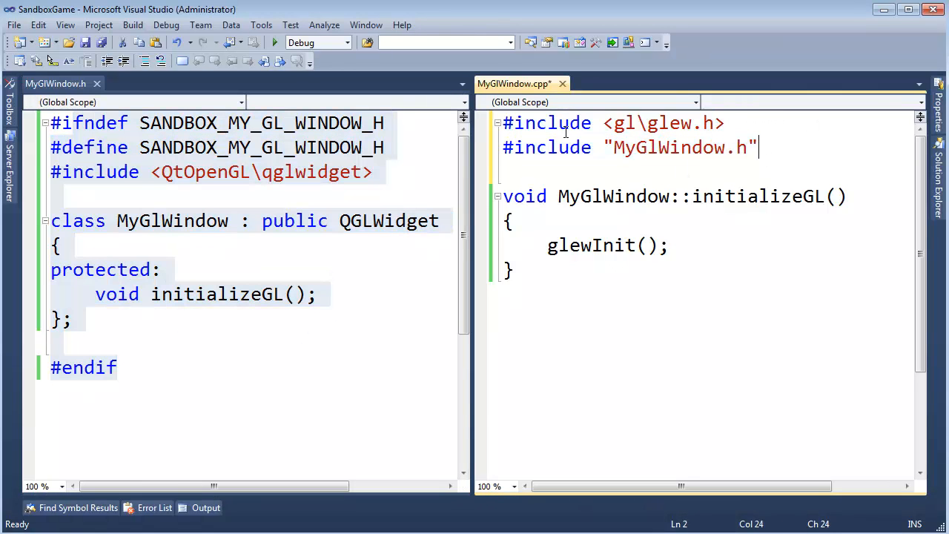
{"action": "left_click", "coordinate": [515, 270]}
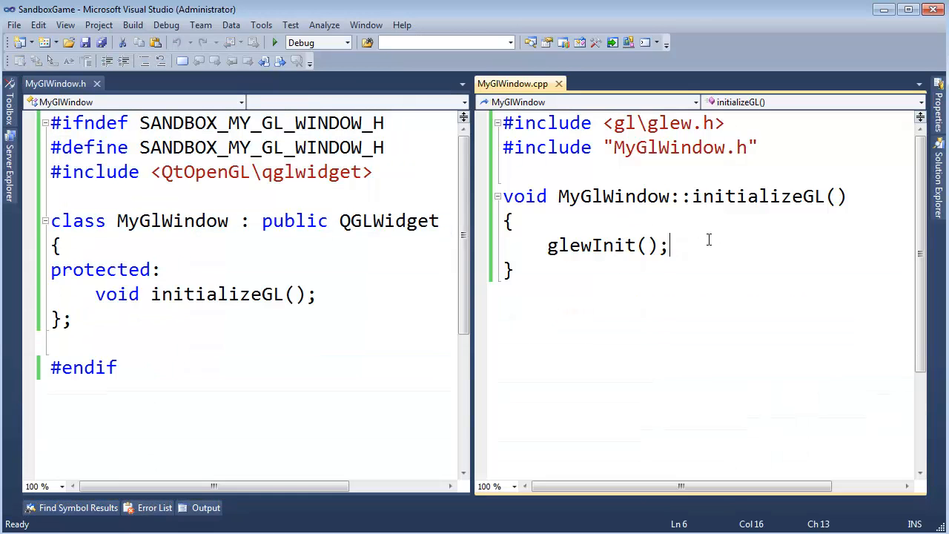
Step: Add $(ProjectDir)..\Middleware\glew\lib to the linker's Additional Library Directories and apply
{"action": "right_click", "coordinate": [594, 170]}
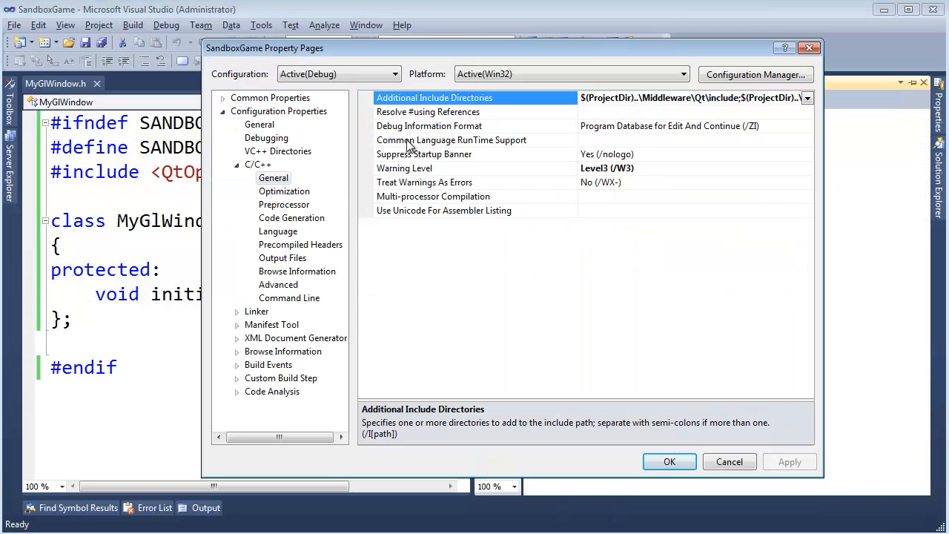
{"action": "left_click", "coordinate": [236, 164]}
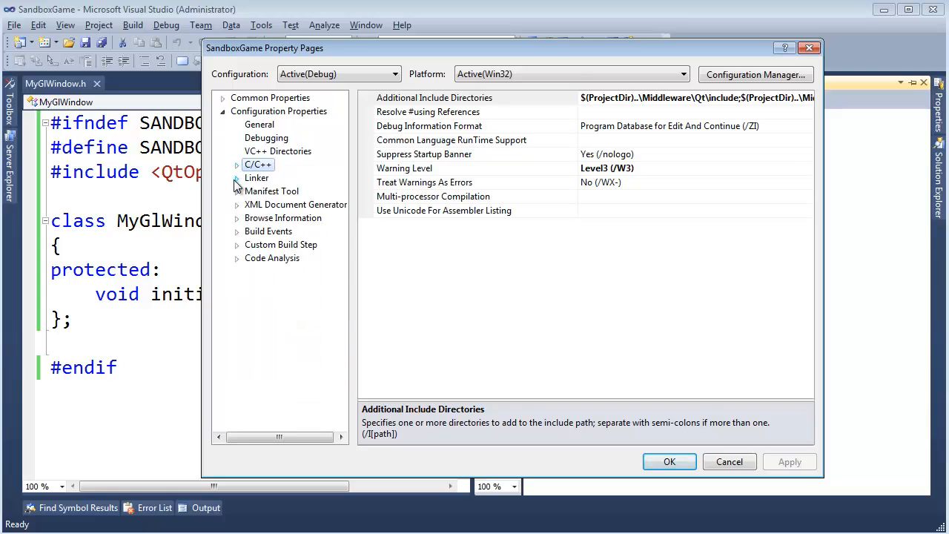
{"action": "left_click", "coordinate": [236, 177]}
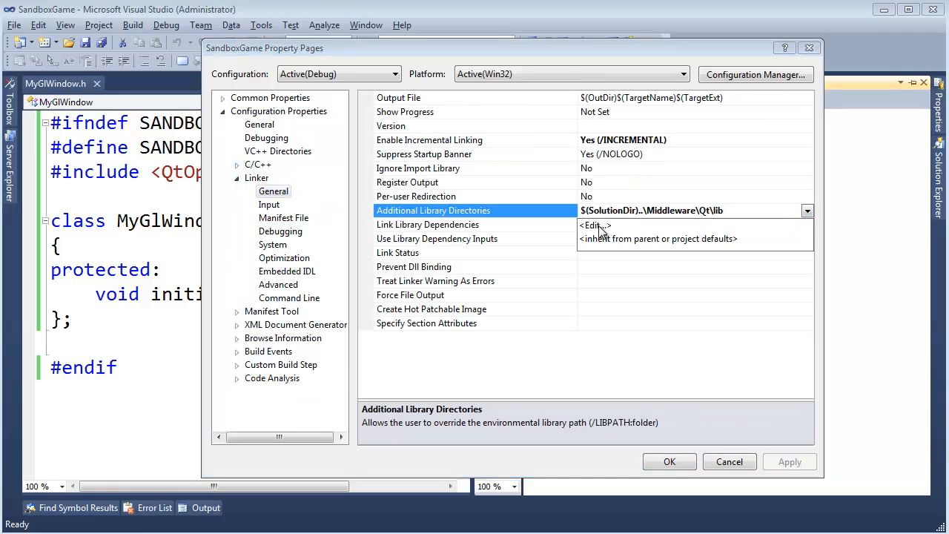
{"action": "left_click", "coordinate": [590, 225]}
{"action": "type", "text": "$"}
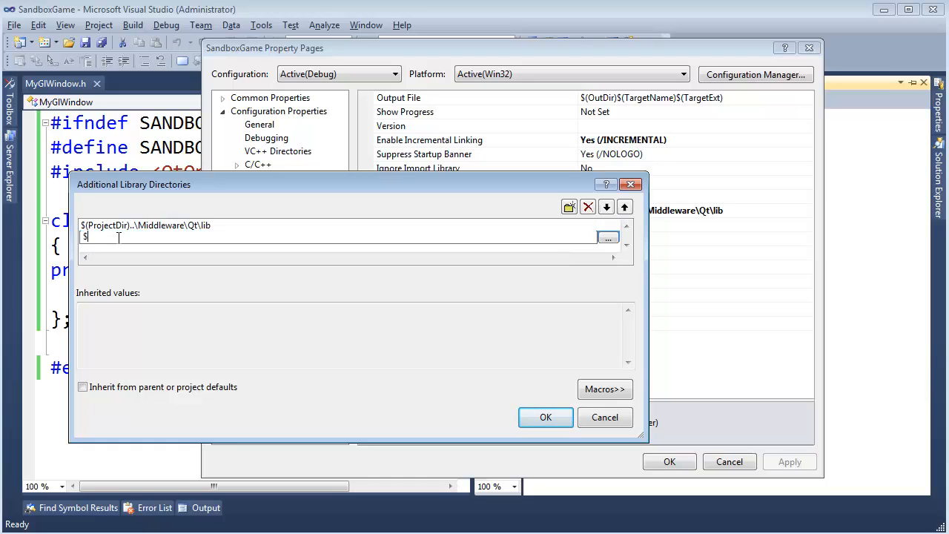
{"action": "type", "text": "(ProjectDir)..\\M"}
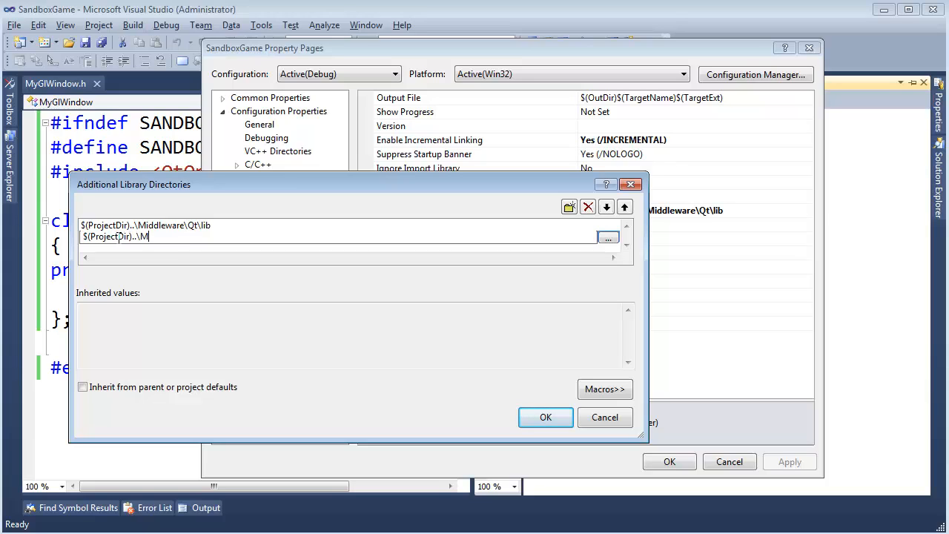
{"action": "type", "text": "iddleware"}
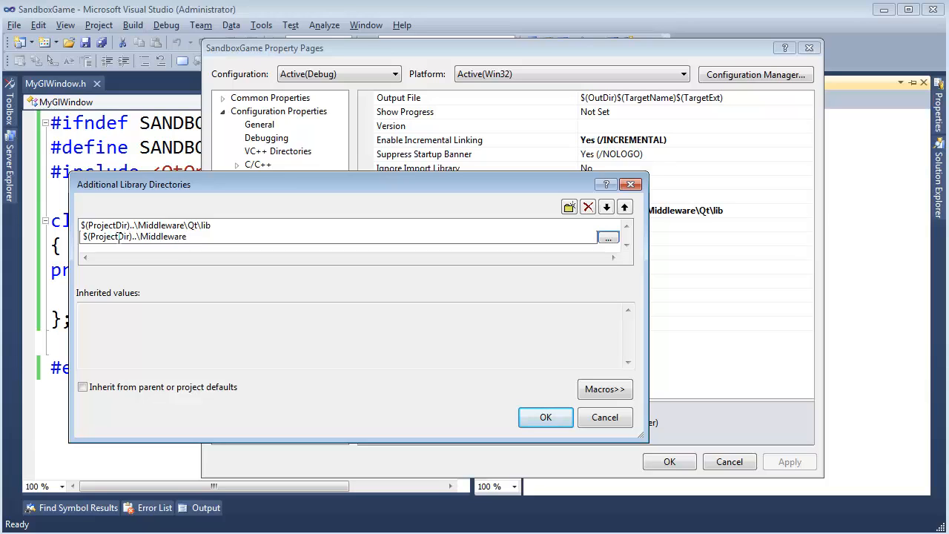
{"action": "type", "text": "\\glew\\lib"}
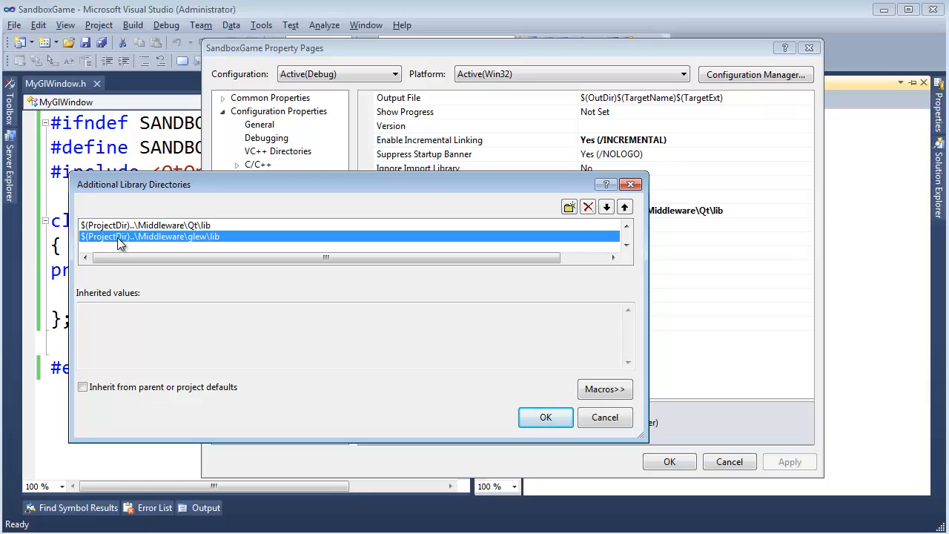
{"action": "left_click", "coordinate": [546, 417]}
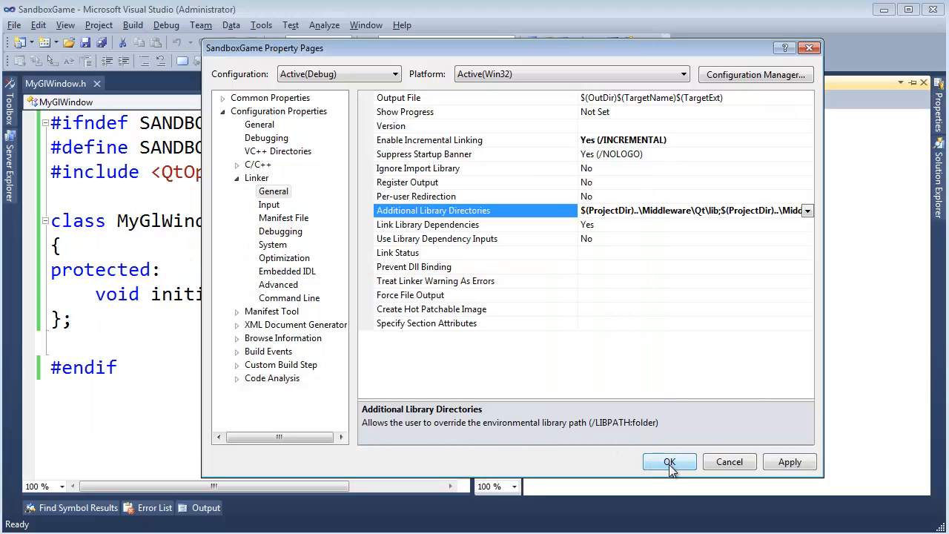
{"action": "left_click", "coordinate": [269, 204]}
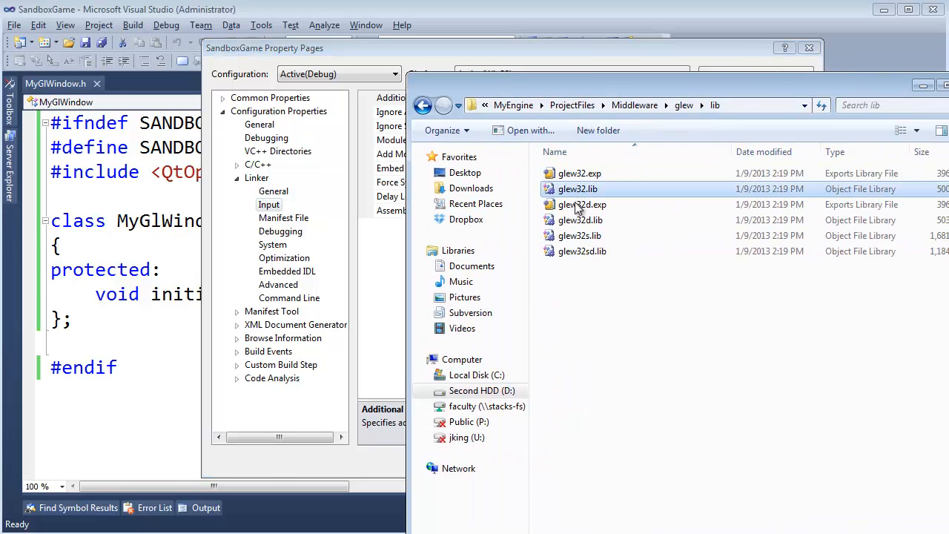
Step: Prepend glew32d.lib to the linker's Additional Dependencies and confirm the properties
{"action": "left_click", "coordinate": [578, 219]}
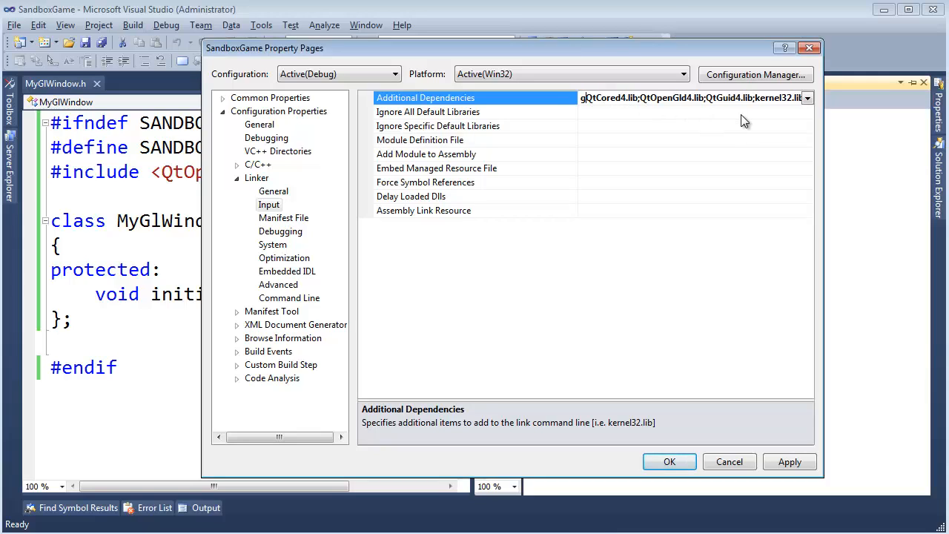
{"action": "type", "text": "glew32;"}
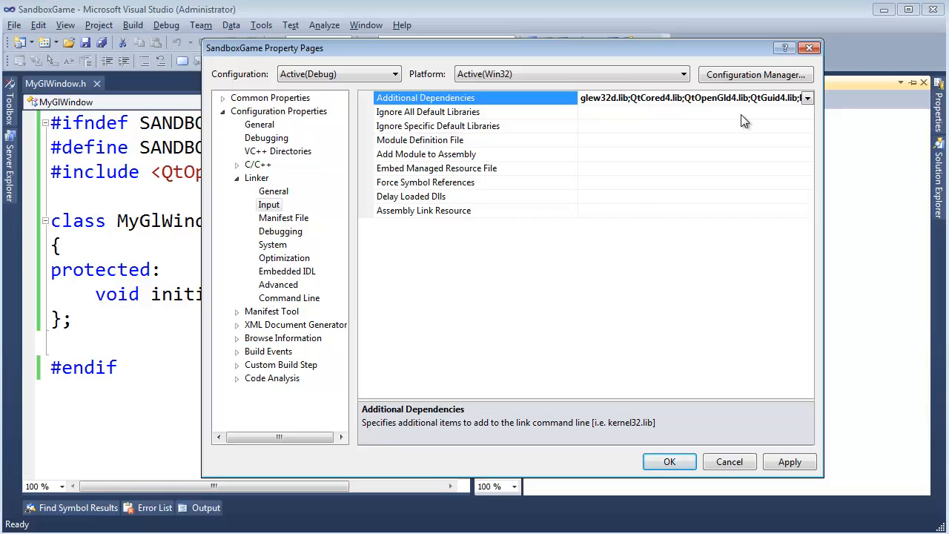
{"action": "left_click", "coordinate": [669, 461]}
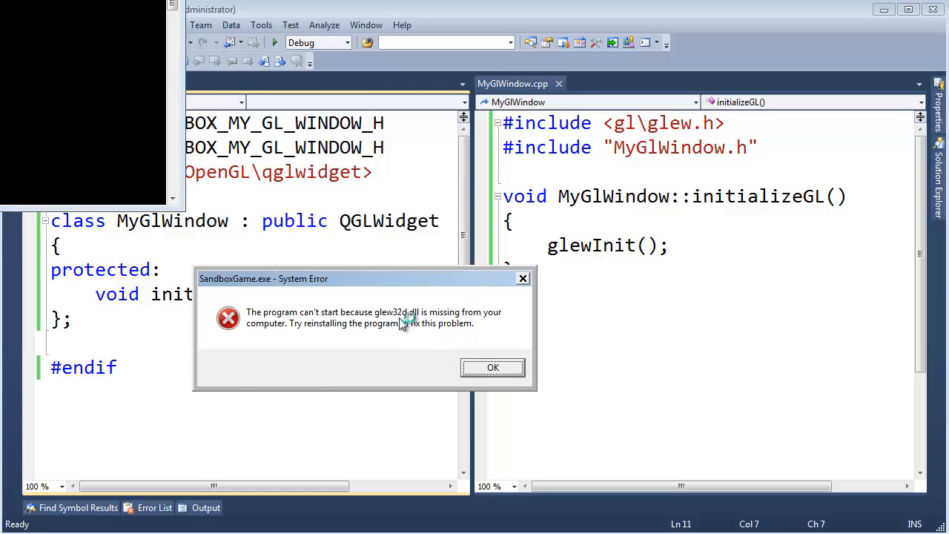
{"action": "mouse_move", "coordinate": [403, 322]}
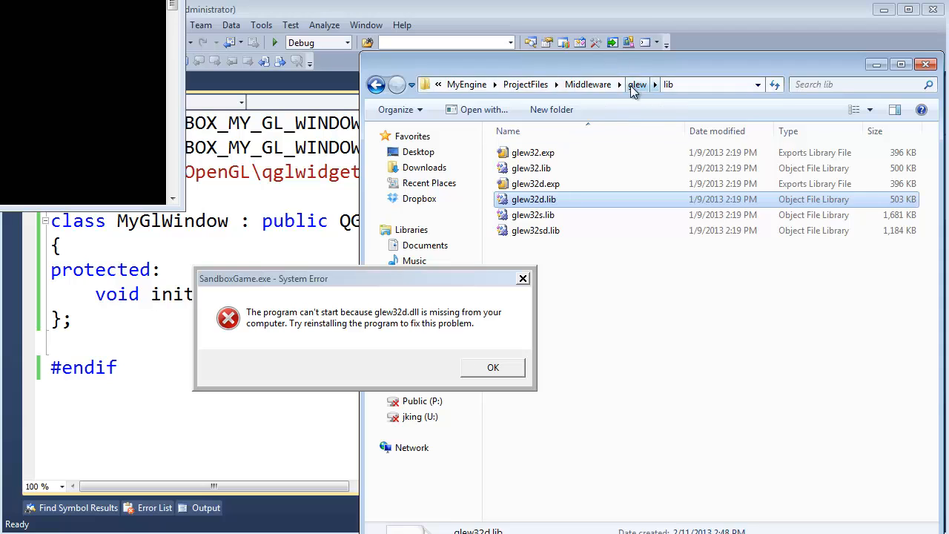
Step: Copy glew32d.dll from Middleware\glew\bin into the SandboxGame Debug folder
{"action": "left_click", "coordinate": [637, 84]}
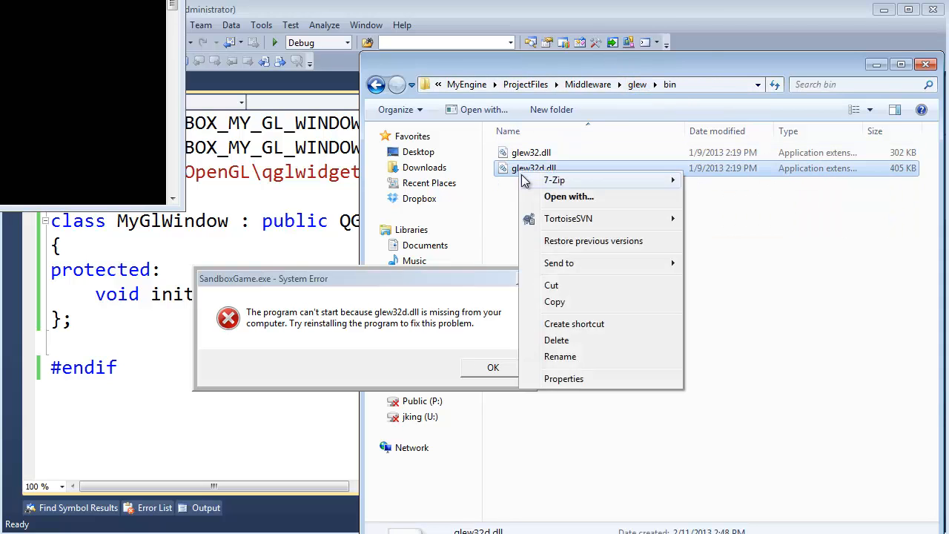
{"action": "mouse_move", "coordinate": [498, 205]}
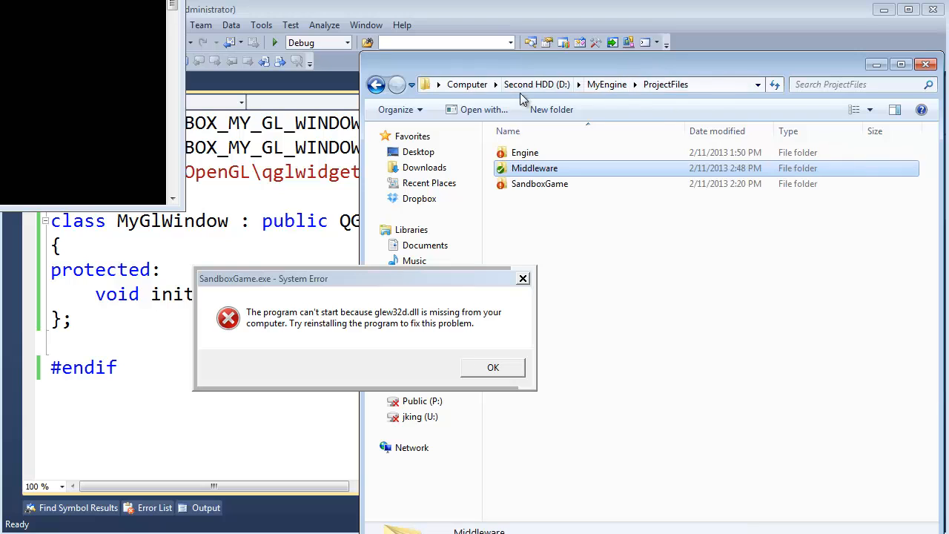
{"action": "double_click", "coordinate": [539, 183]}
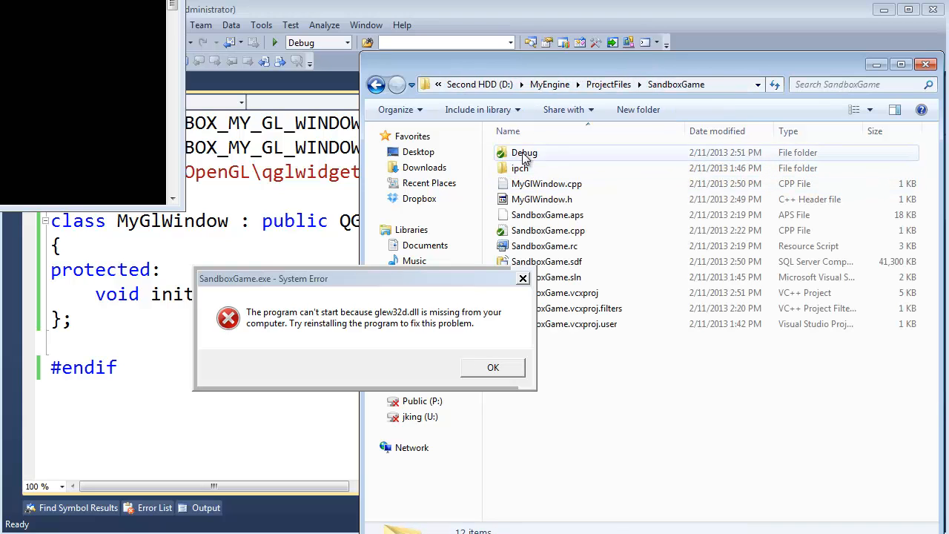
{"action": "right_click", "coordinate": [524, 152]}
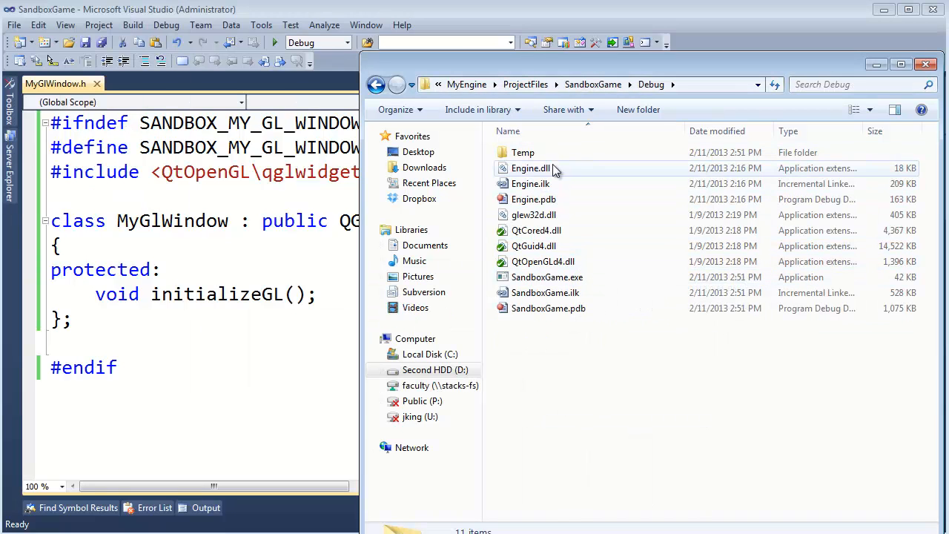
Step: Add the glew folder's bin, include and lib files to SVN with TortoiseSVN Add
{"action": "right_click", "coordinate": [533, 215]}
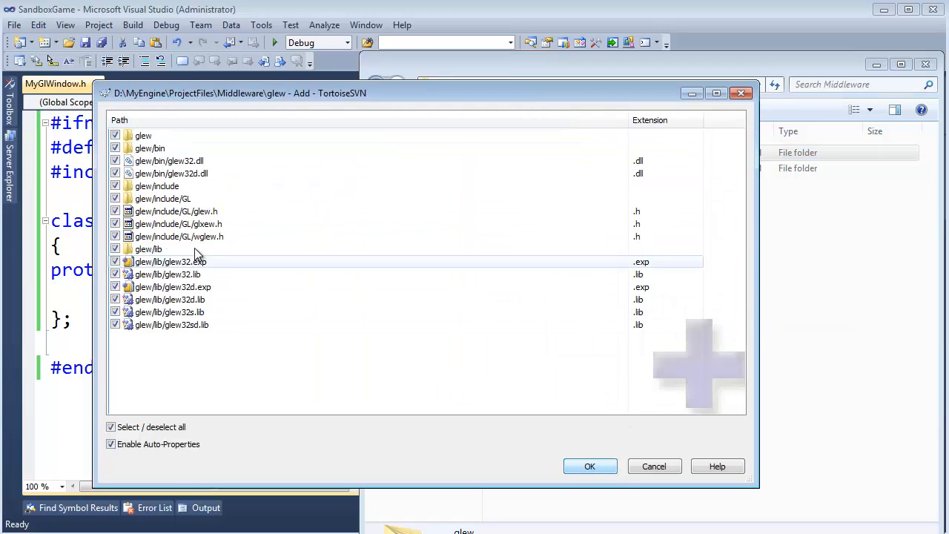
{"action": "left_click", "coordinate": [589, 465]}
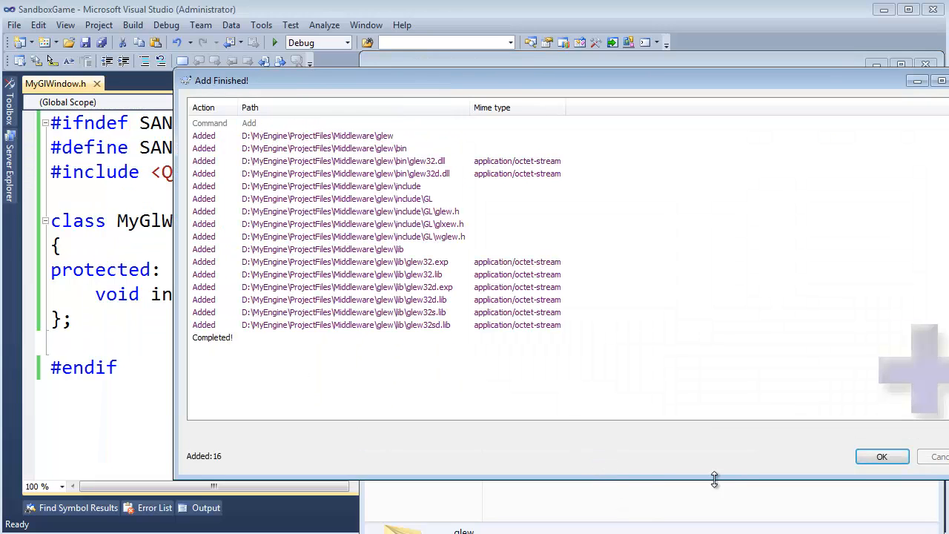
Step: Run SandboxGame, confirm its black window opens without the DLL error, then close it
{"action": "left_click", "coordinate": [881, 456]}
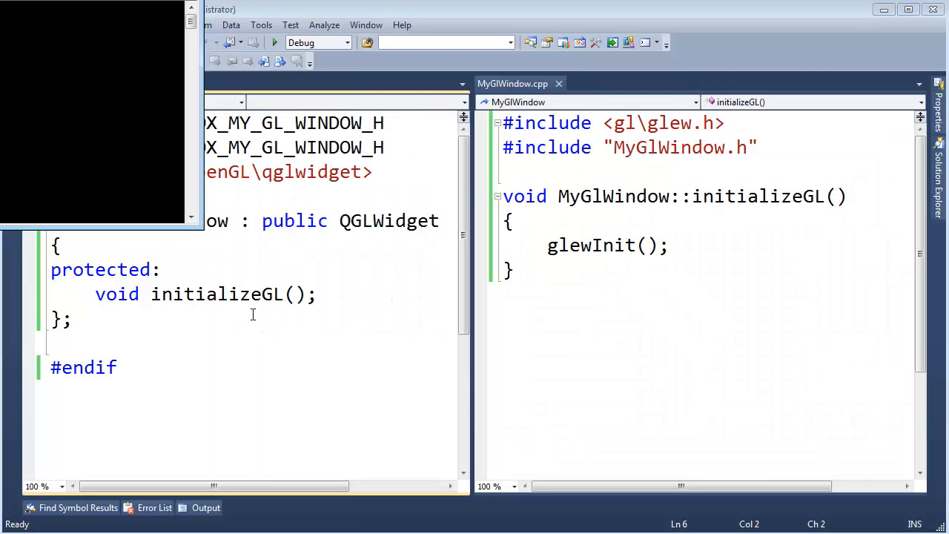
{"action": "left_click", "coordinate": [272, 42]}
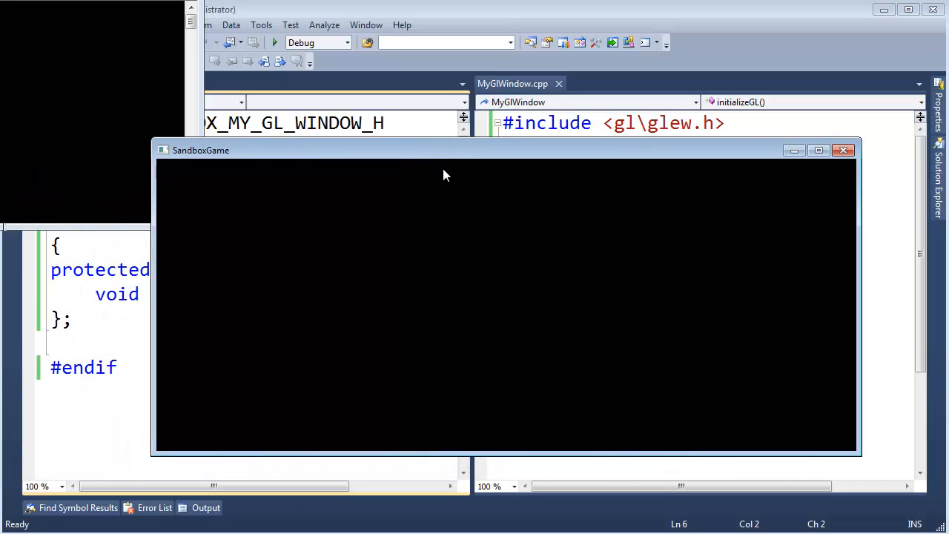
{"action": "mouse_move", "coordinate": [479, 270]}
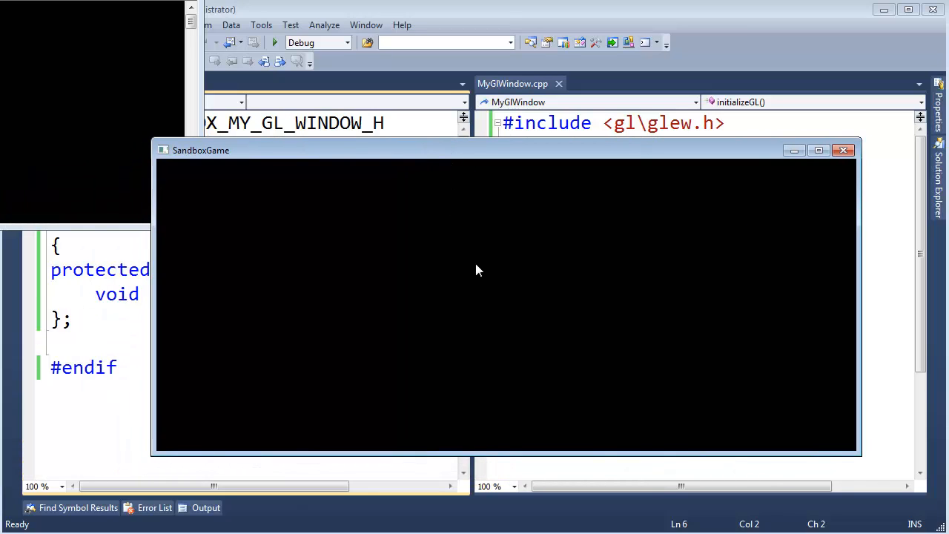
{"action": "mouse_move", "coordinate": [360, 239]}
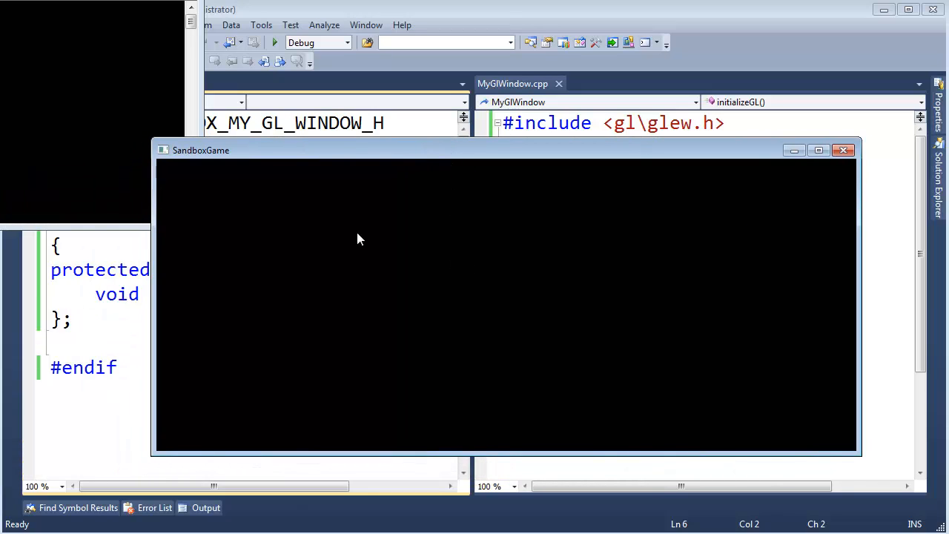
{"action": "left_click", "coordinate": [843, 150]}
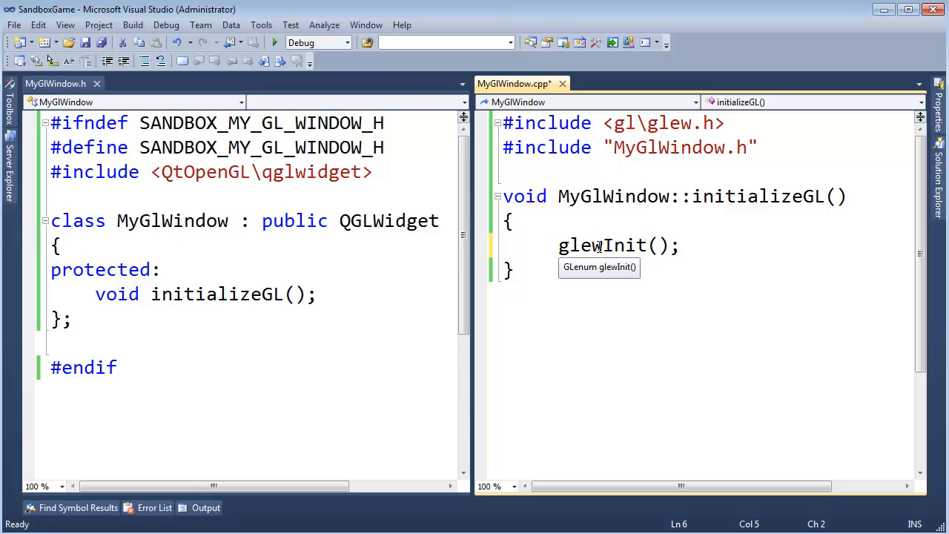
Step: Include gl\glew.h and <cassert>, store glewInit() in errorCode, and assert(errorCode == 0)
{"action": "type", "text": "gl"}
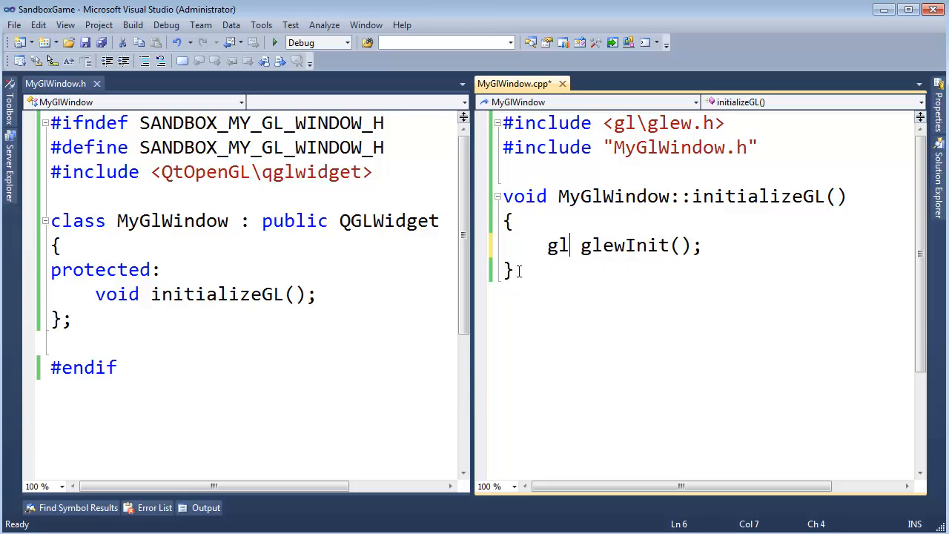
{"action": "type", "text": "enum errorCode ="}
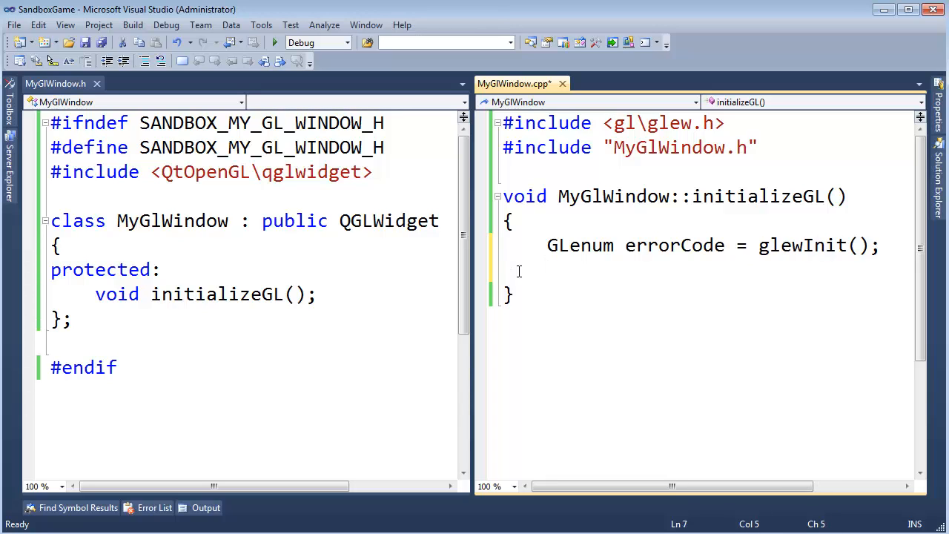
{"action": "left_click", "coordinate": [547, 245]}
{"action": "type", "text": "#include"}
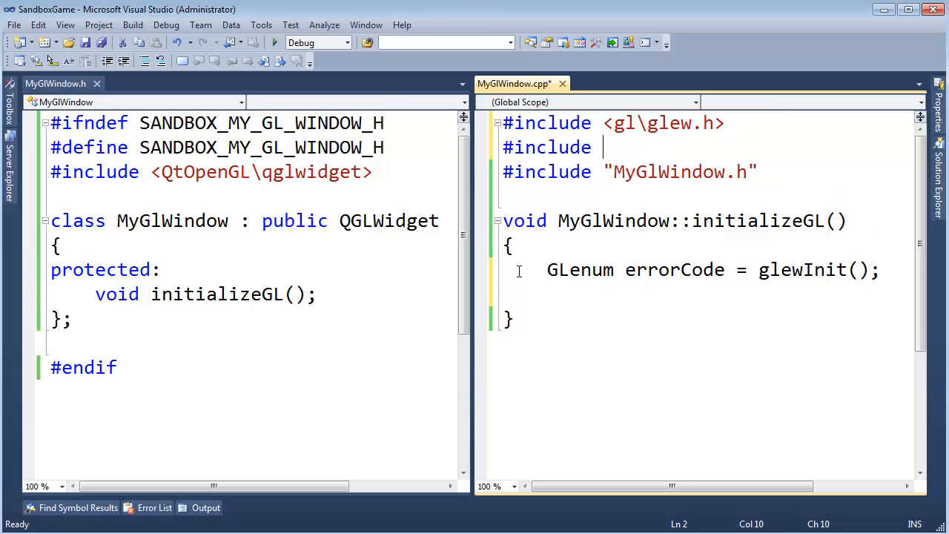
{"action": "type", "text": "<cassert>"}
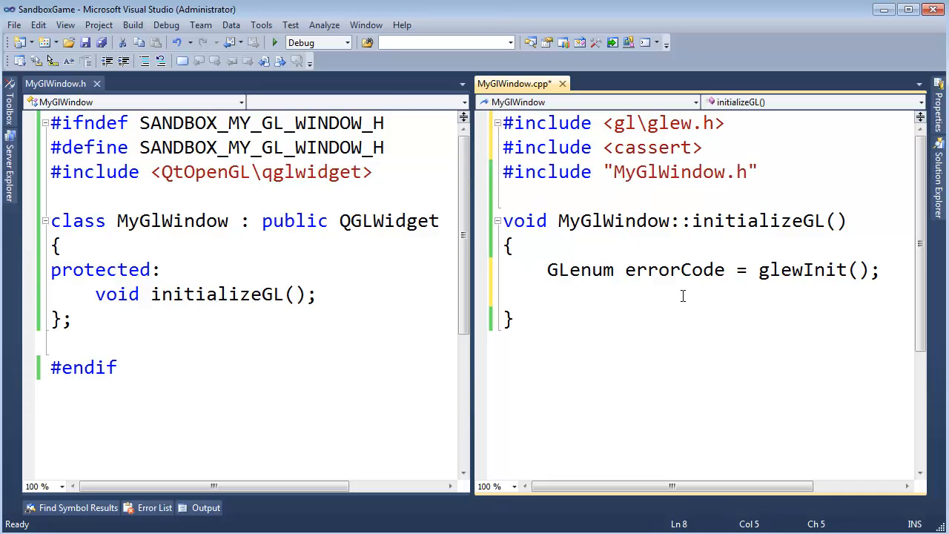
{"action": "type", "text": "as"}
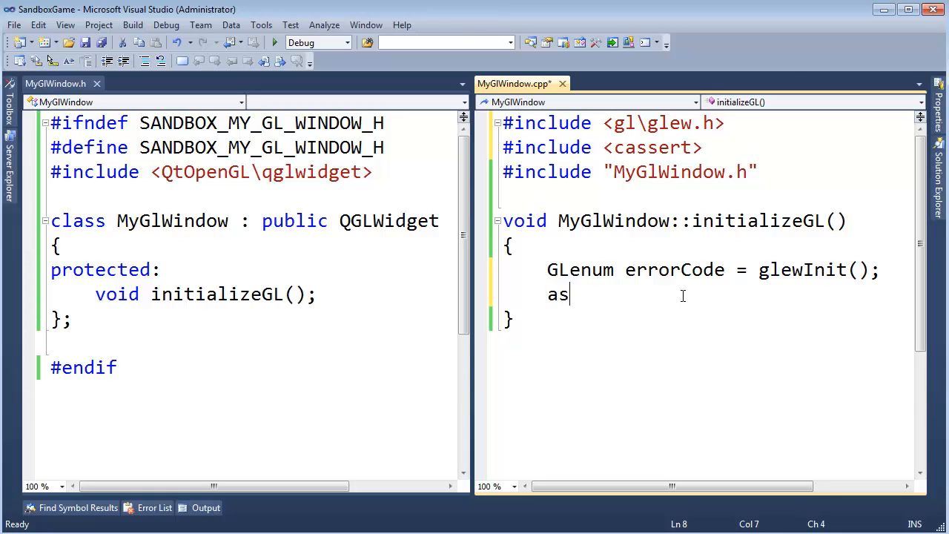
{"action": "type", "text": "sert(e"}
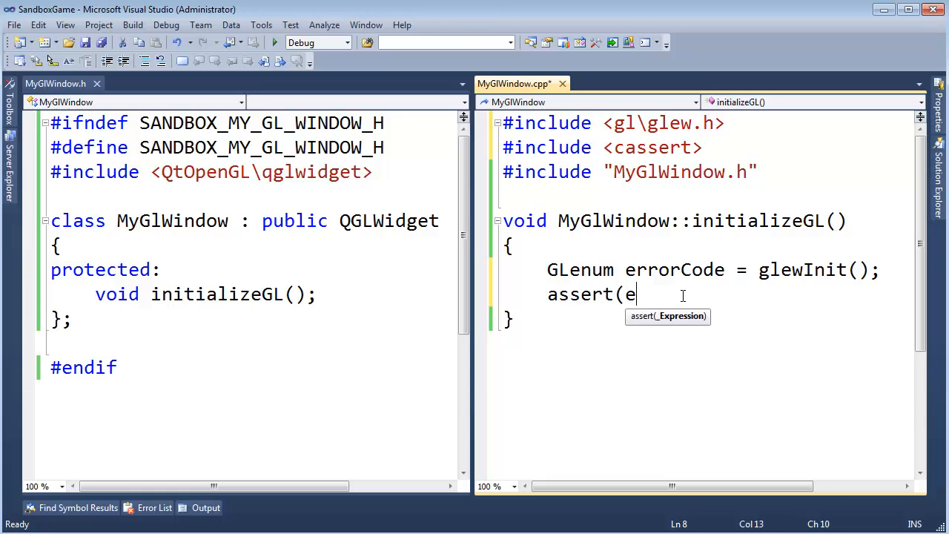
{"action": "type", "text": "rrorCode == 0"}
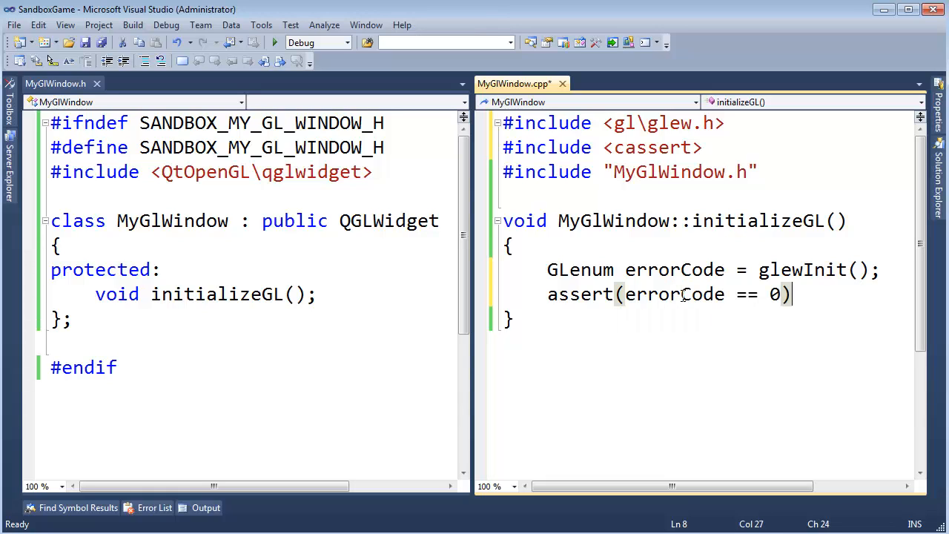
{"action": "type", "text": ";"}
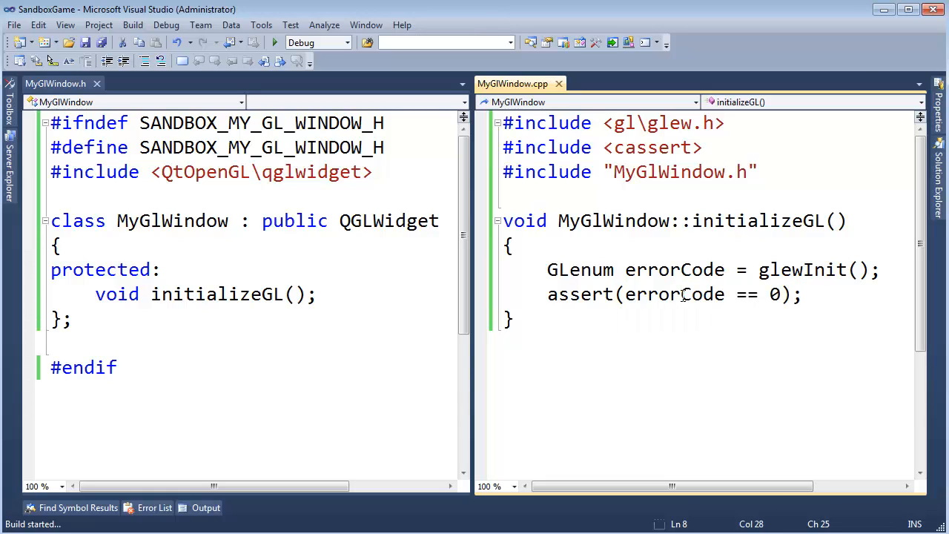
{"action": "key", "text": "F5"}
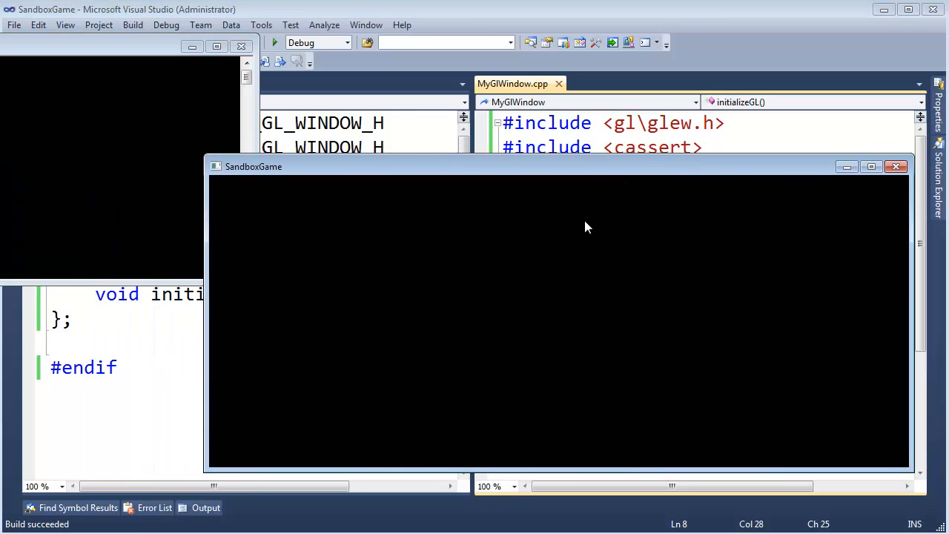
{"action": "left_click", "coordinate": [895, 166]}
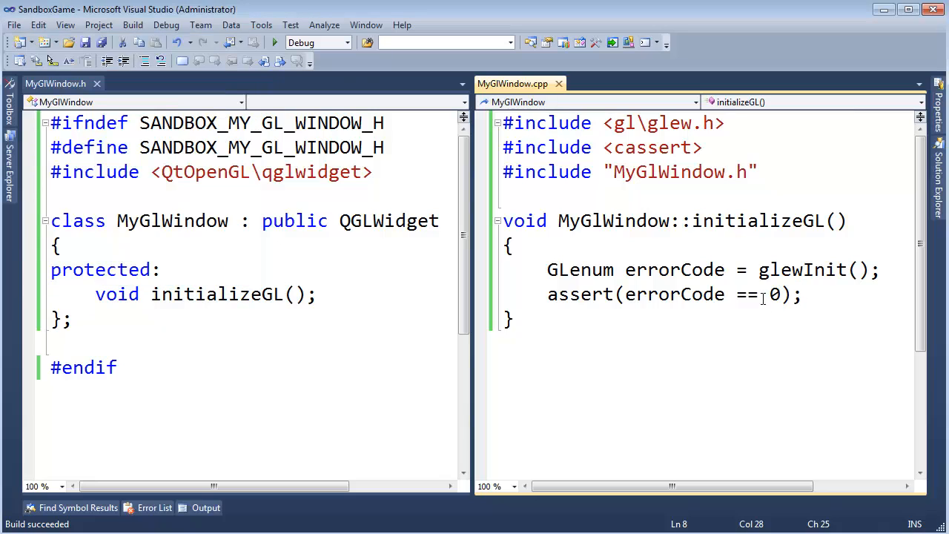
{"action": "type", "text": "23432"}
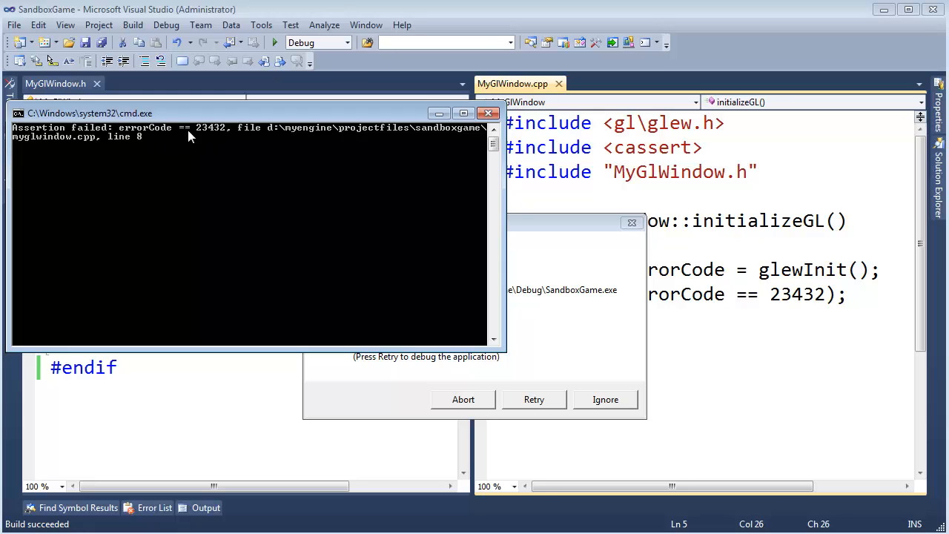
{"action": "mouse_move", "coordinate": [181, 141]}
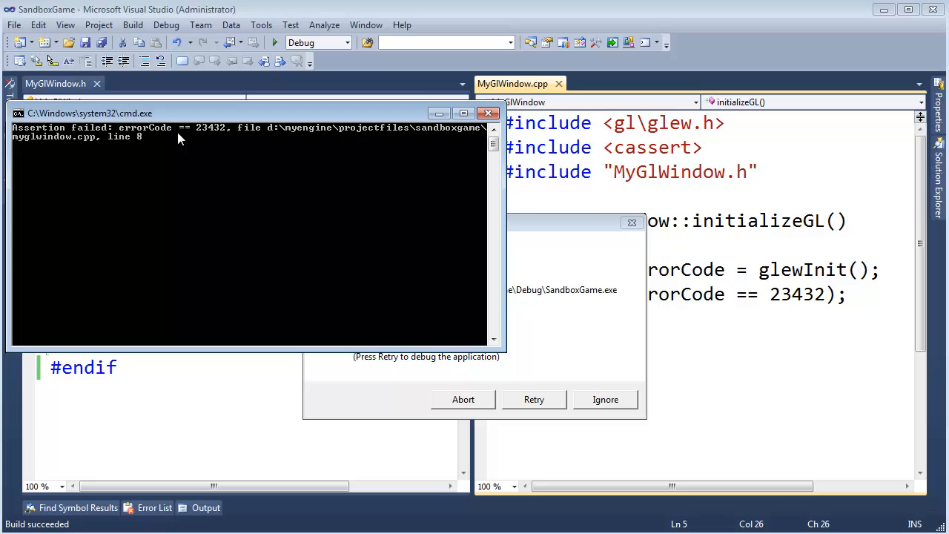
{"action": "mouse_move", "coordinate": [326, 127]}
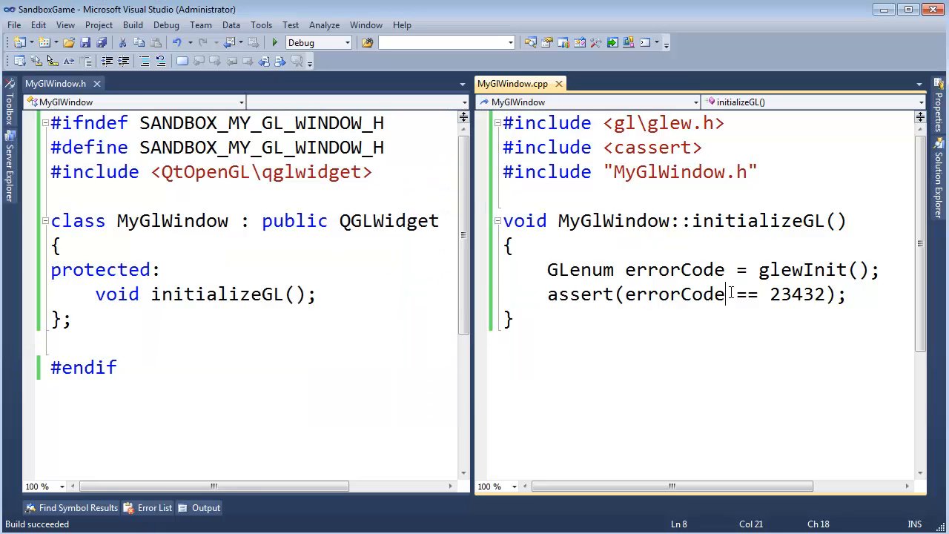
{"action": "double_click", "coordinate": [795, 295]}
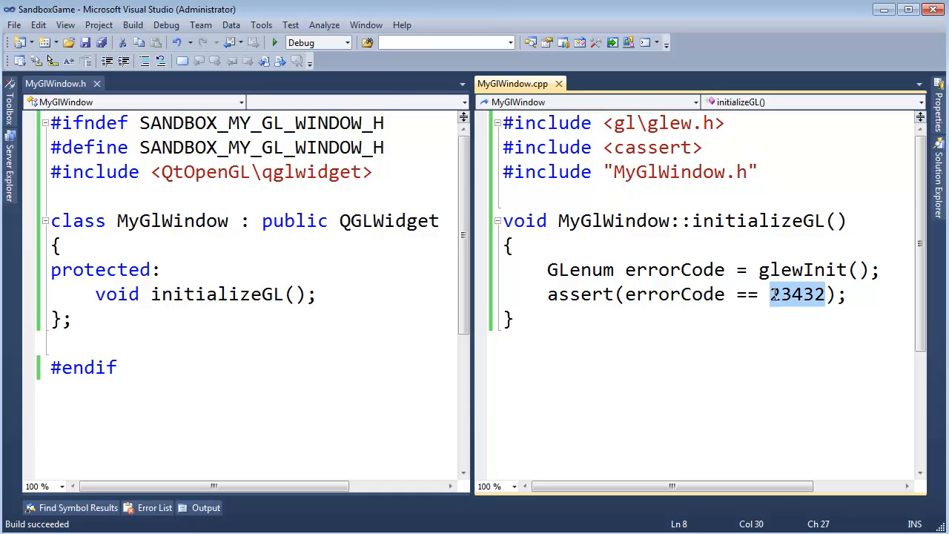
{"action": "type", "text": "0,.1,"}
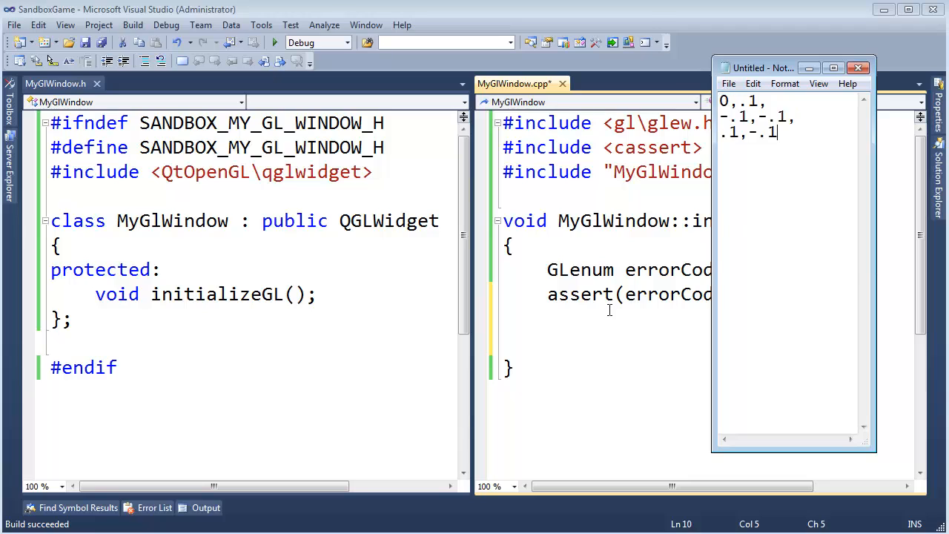
Step: Add vertexBufferID, paintGL(), glGenBuffers/glBindBuffer and the verts triangle array to MyGlWindow
{"action": "left_click", "coordinate": [862, 66]}
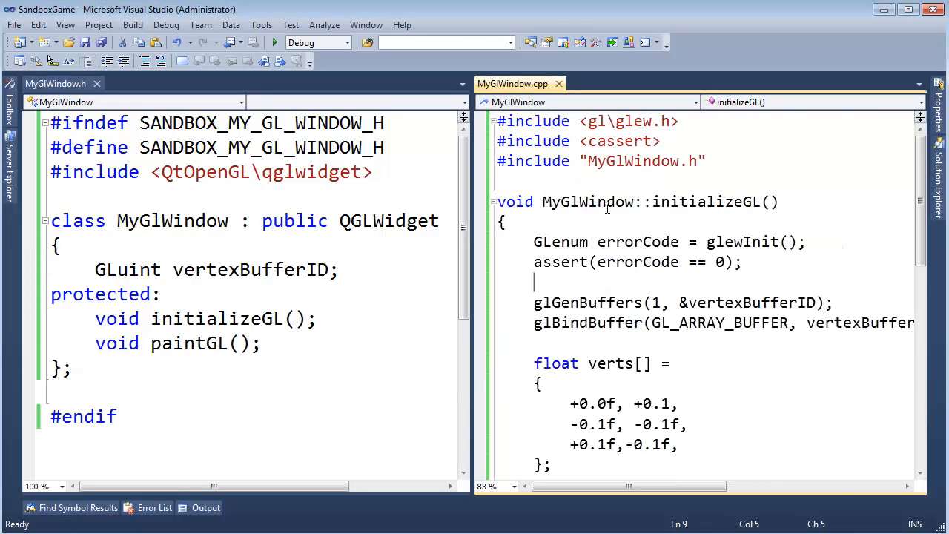
Step: Highlight the verts array, paintGL name and draw call vertex count while reviewing the code
{"action": "scroll", "scroll_direction": "down", "scroll_amount": 3}
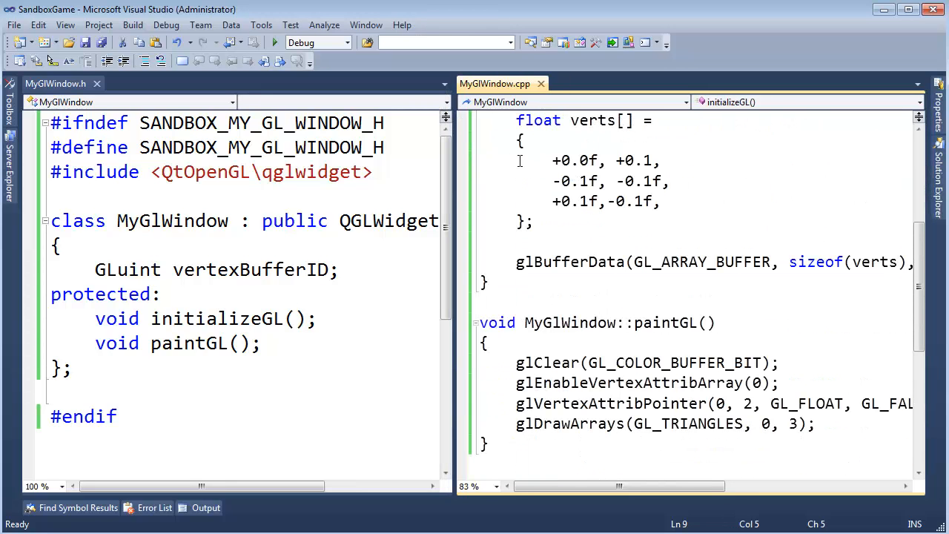
{"action": "mouse_move", "coordinate": [465, 245]}
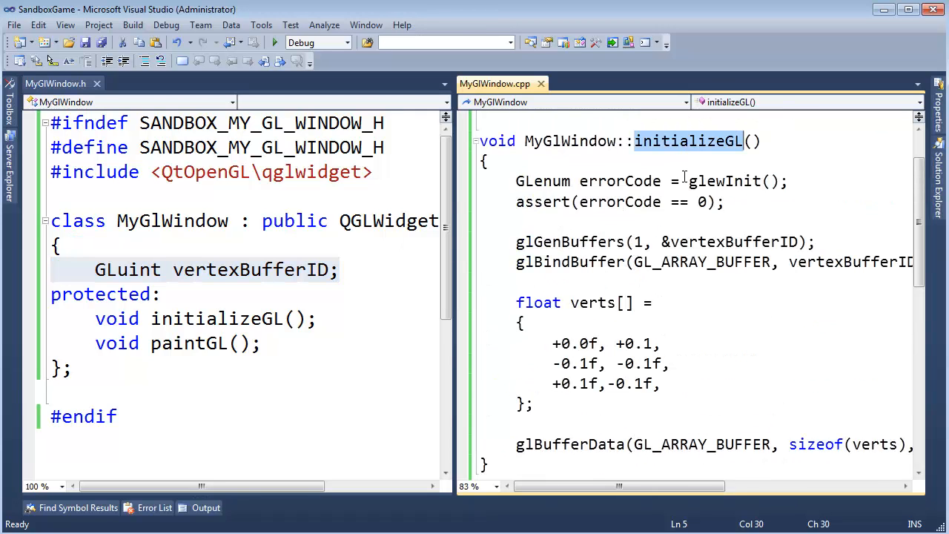
{"action": "left_click_drag", "start_coordinate": [515, 181], "coordinate": [723, 202]}
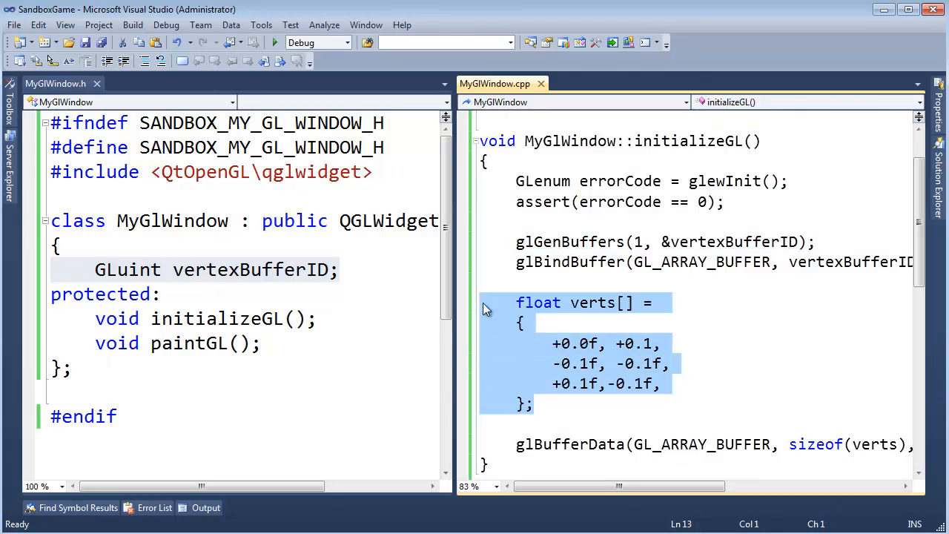
{"action": "left_click", "coordinate": [591, 343]}
{"action": "type", "text": "f"}
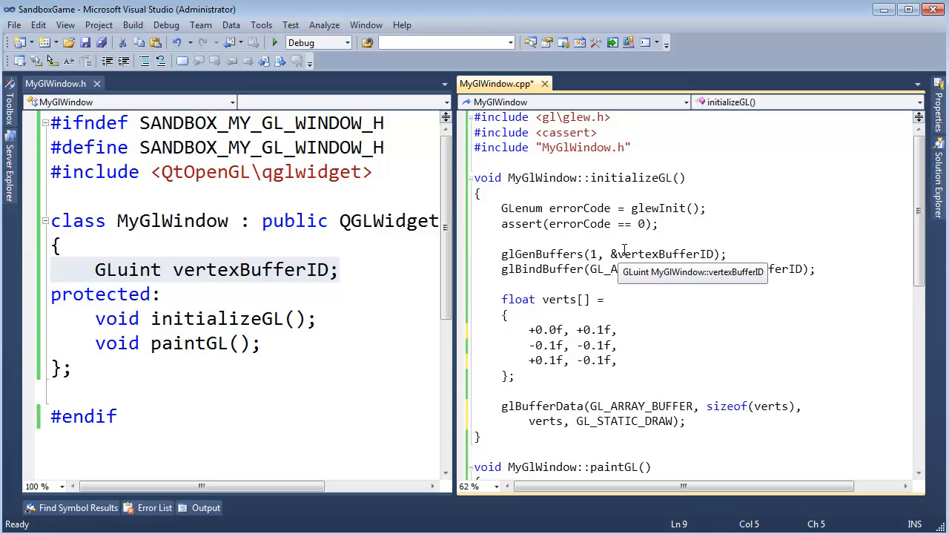
{"action": "scroll", "scroll_direction": "down", "scroll_amount": 3}
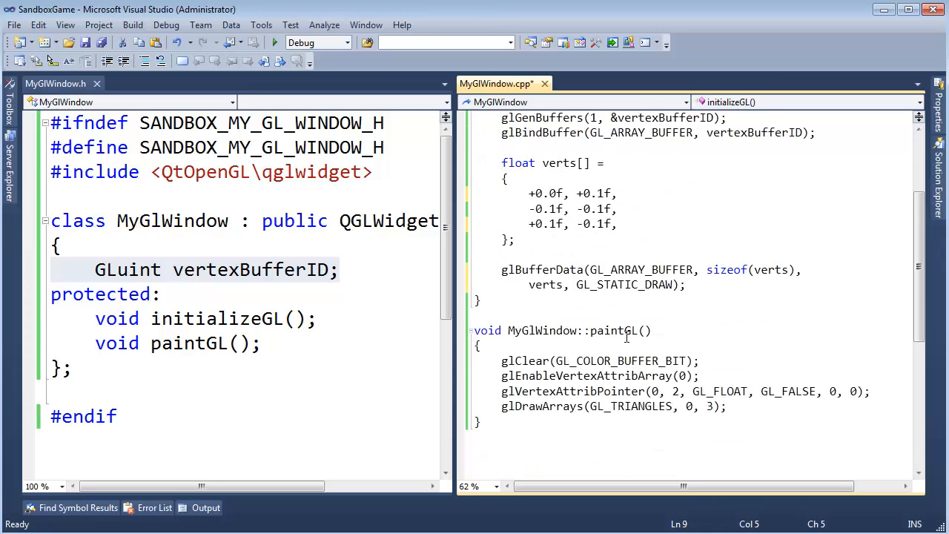
{"action": "double_click", "coordinate": [617, 330]}
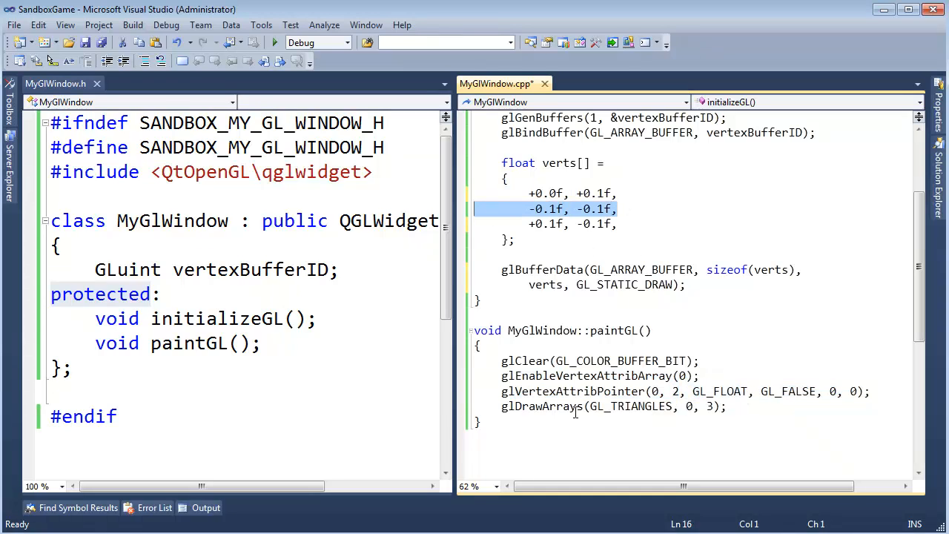
{"action": "mouse_move", "coordinate": [640, 406]}
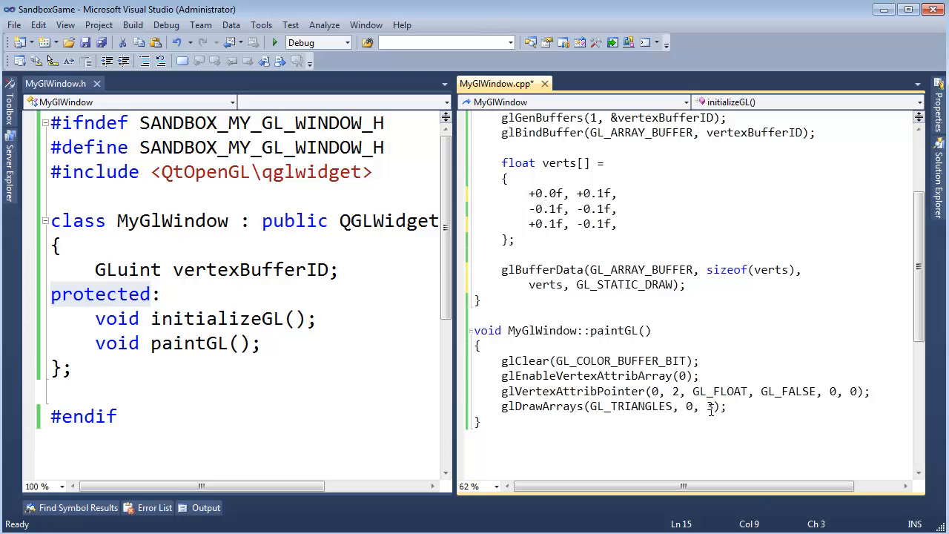
{"action": "double_click", "coordinate": [543, 193]}
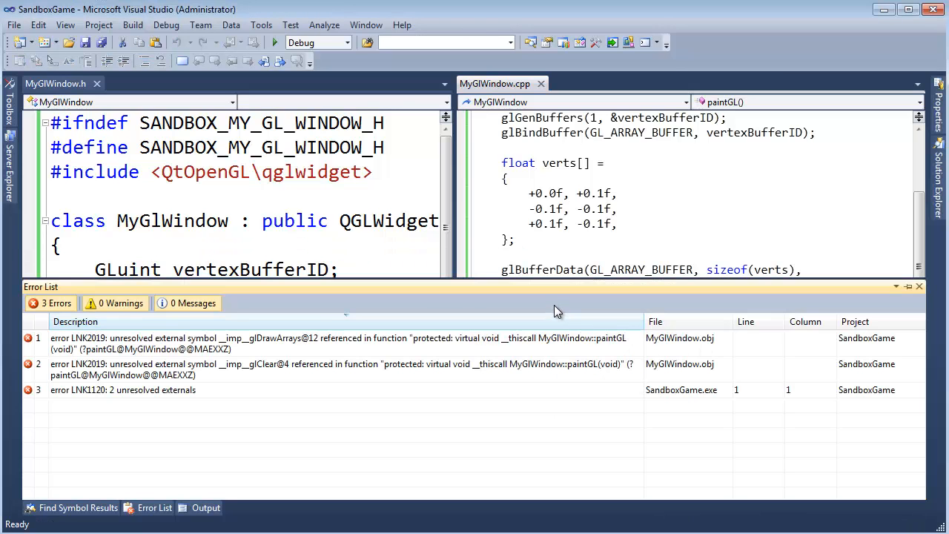
{"action": "mouse_move", "coordinate": [456, 350]}
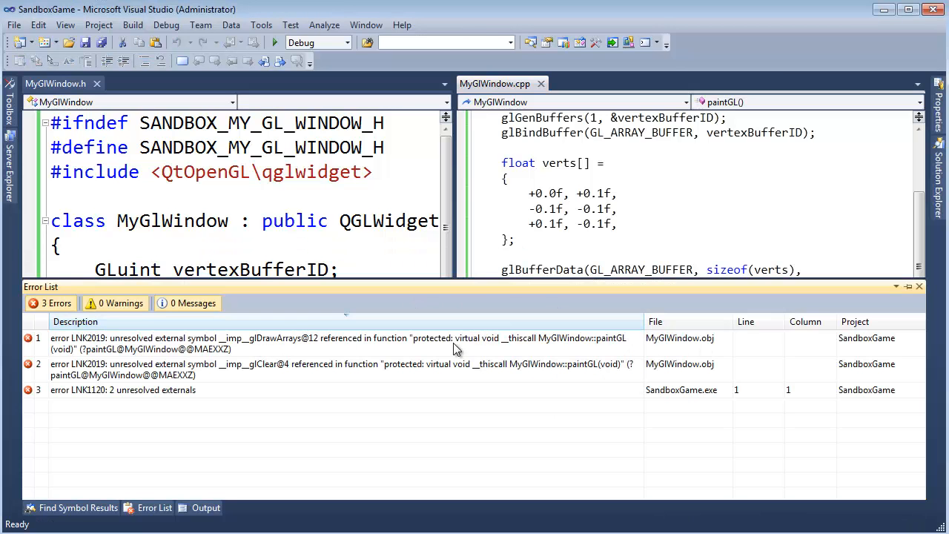
{"action": "mouse_move", "coordinate": [261, 355]}
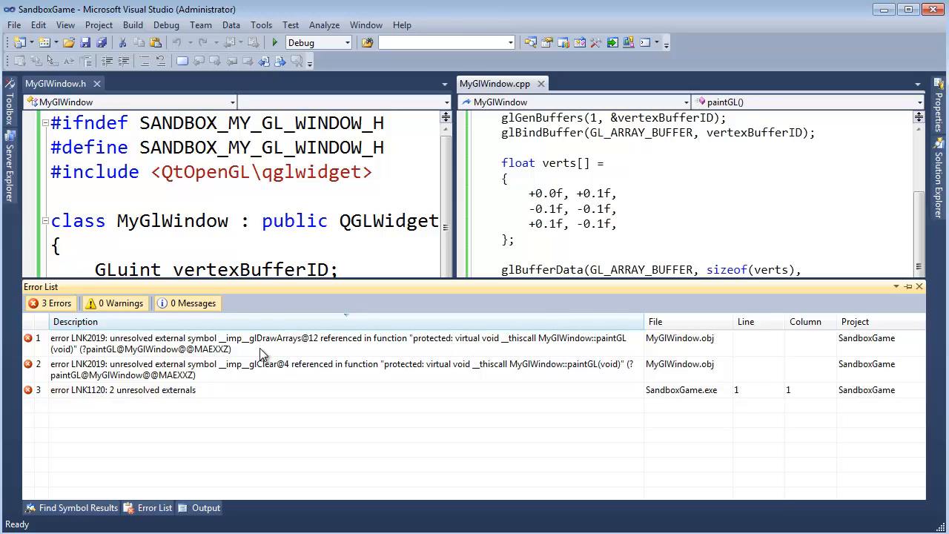
{"action": "mouse_move", "coordinate": [264, 352]}
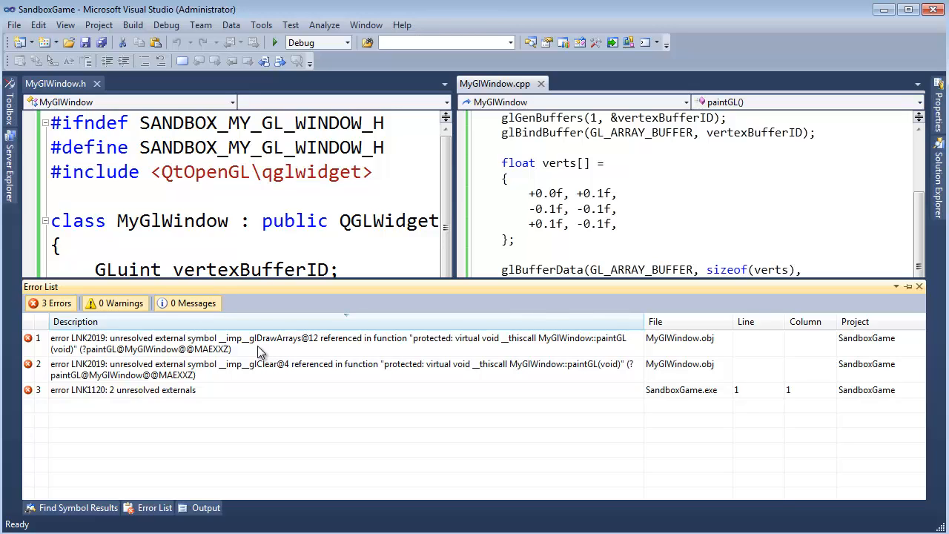
{"action": "mouse_move", "coordinate": [282, 347]}
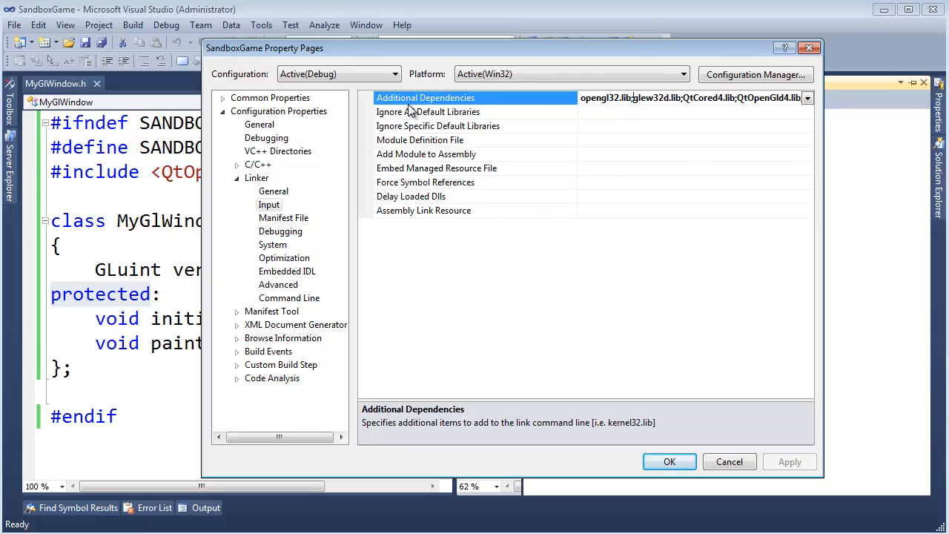
{"action": "mouse_move", "coordinate": [669, 461]}
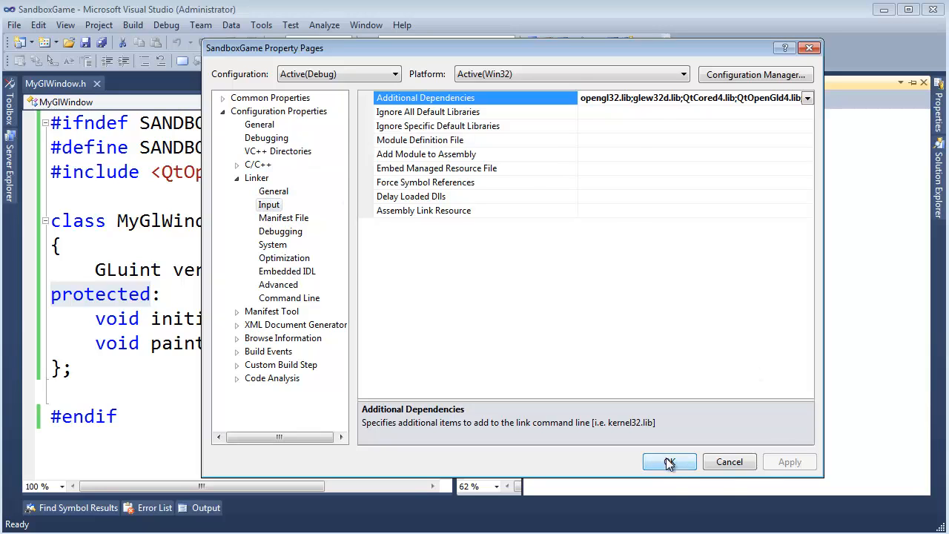
Step: Save opengl32.lib as an additional linker dependency and close the property pages
{"action": "left_click", "coordinate": [669, 462]}
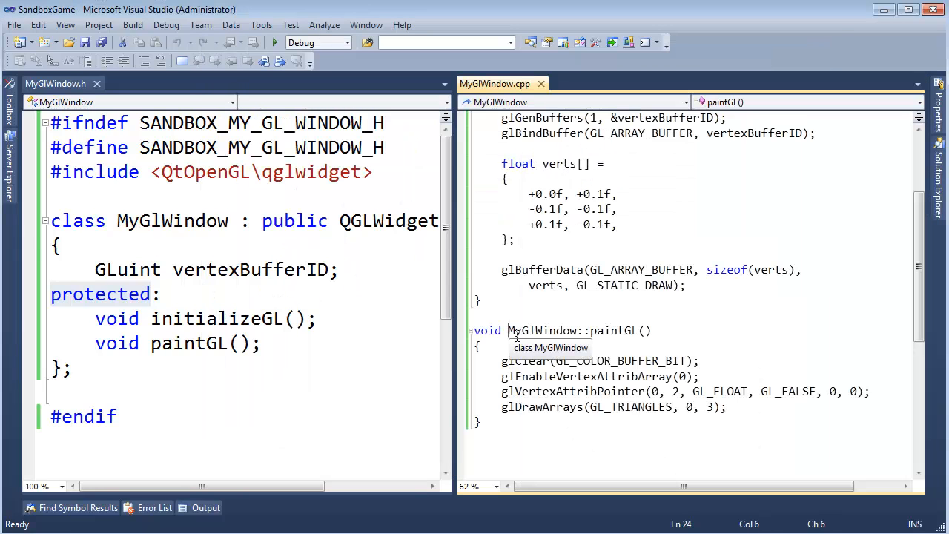
Step: Run the game and drag its window into view to see the white triangle
{"action": "left_click", "coordinate": [271, 42]}
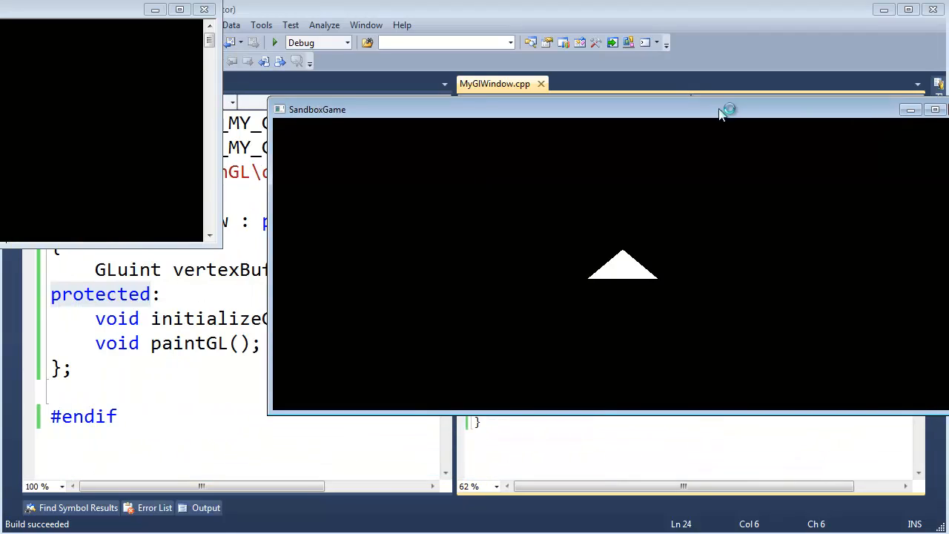
{"action": "left_click_drag", "start_coordinate": [719, 109], "coordinate": [545, 101]}
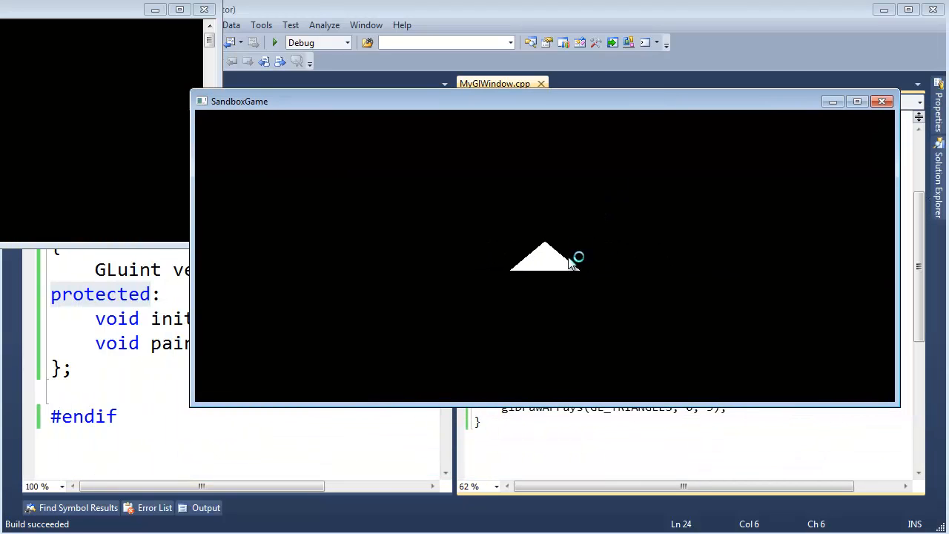
{"action": "mouse_move", "coordinate": [540, 303]}
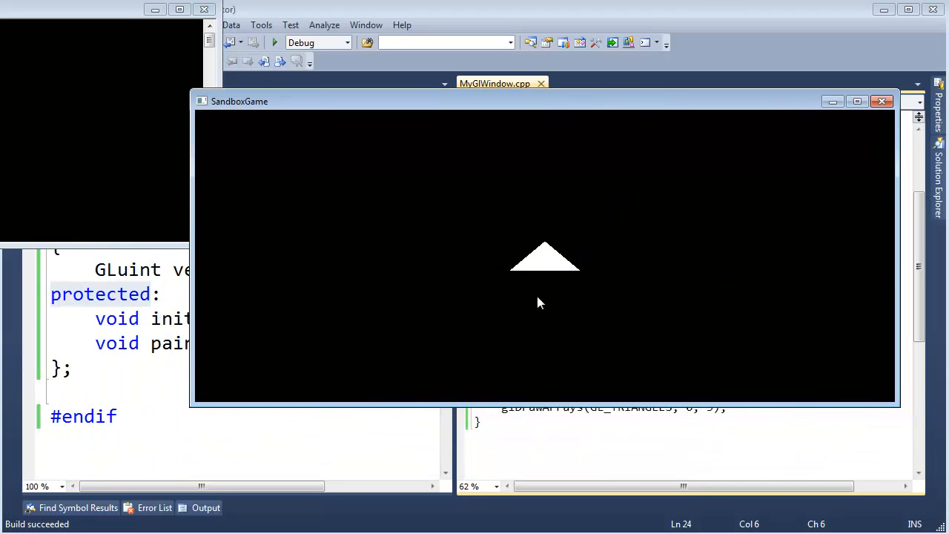
{"action": "mouse_move", "coordinate": [575, 282]}
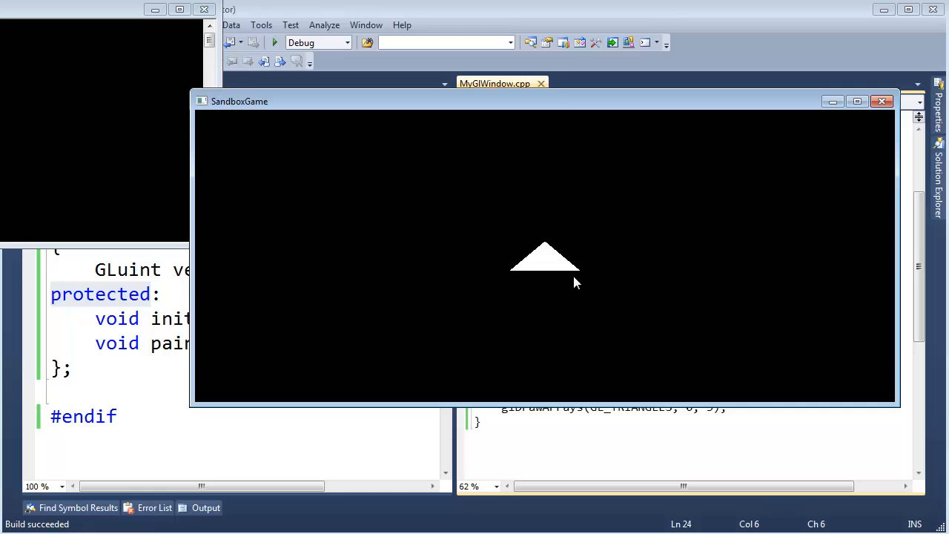
{"action": "mouse_move", "coordinate": [556, 252]}
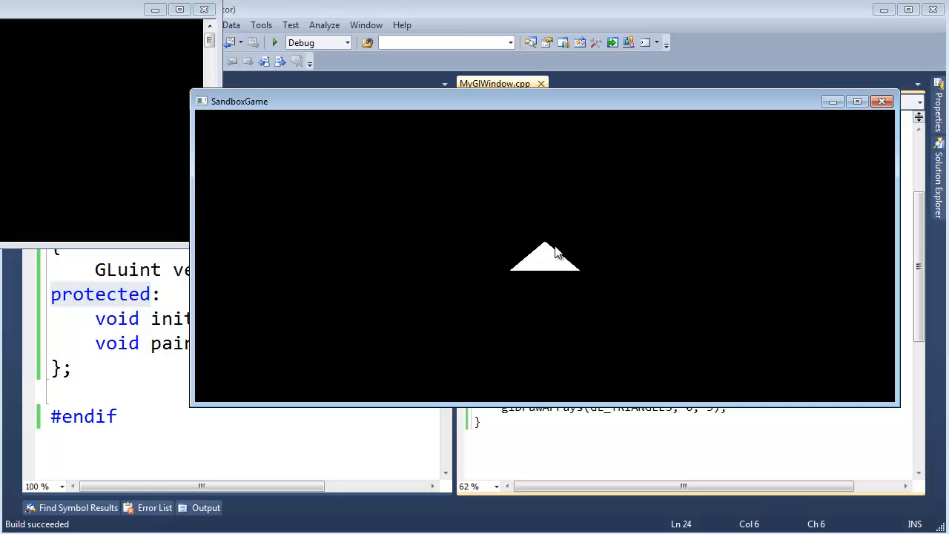